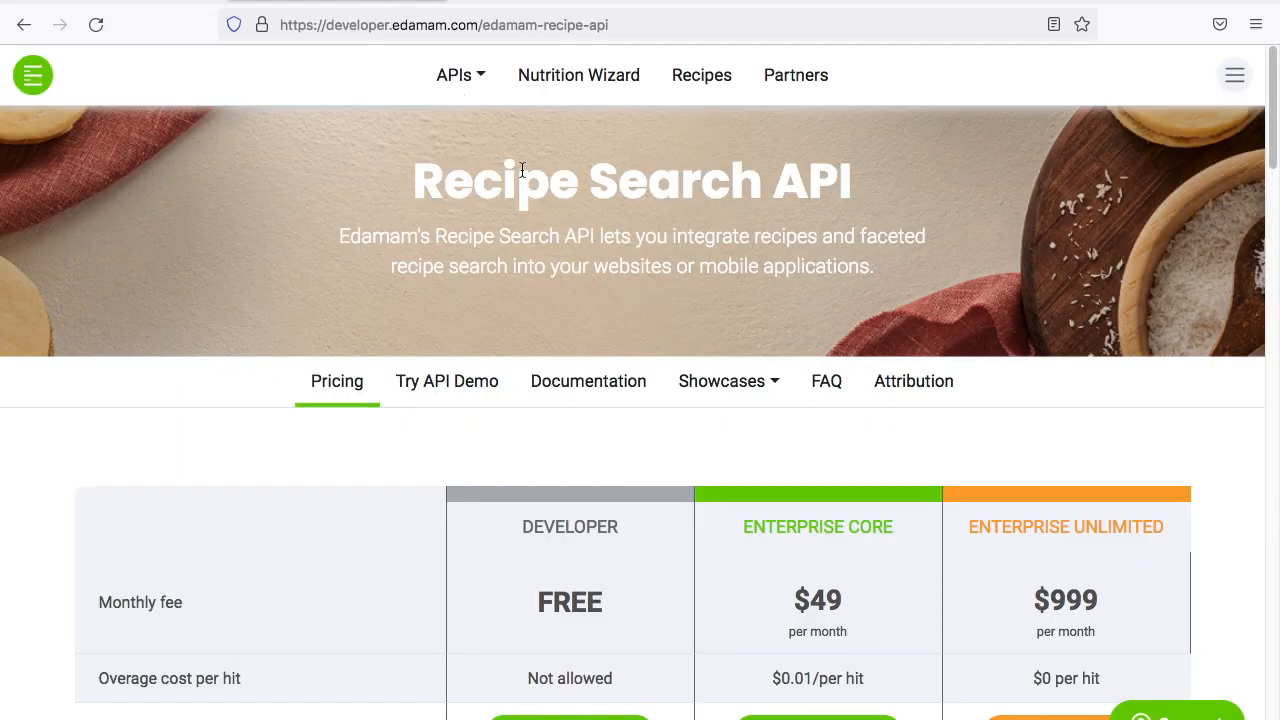
mouse_move(550, 322)
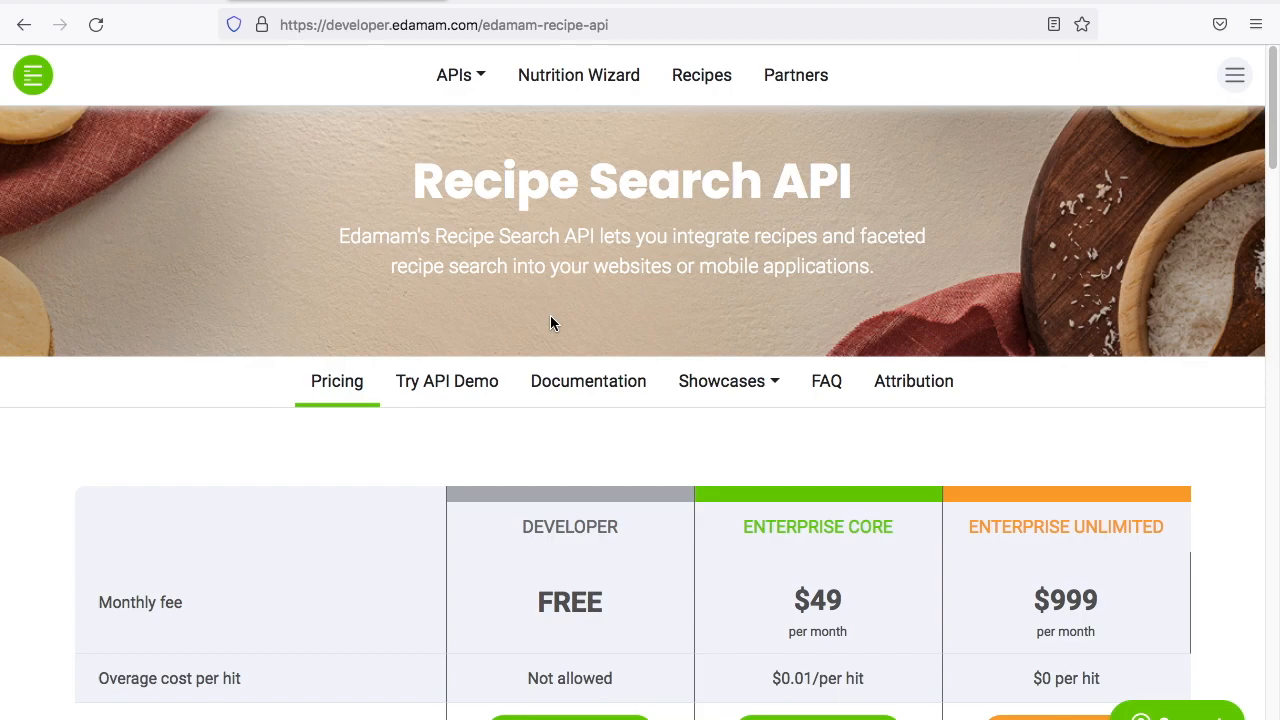
Scroll down the Recipe Search API page to reach the Sign Up form.
scroll(down, 3)
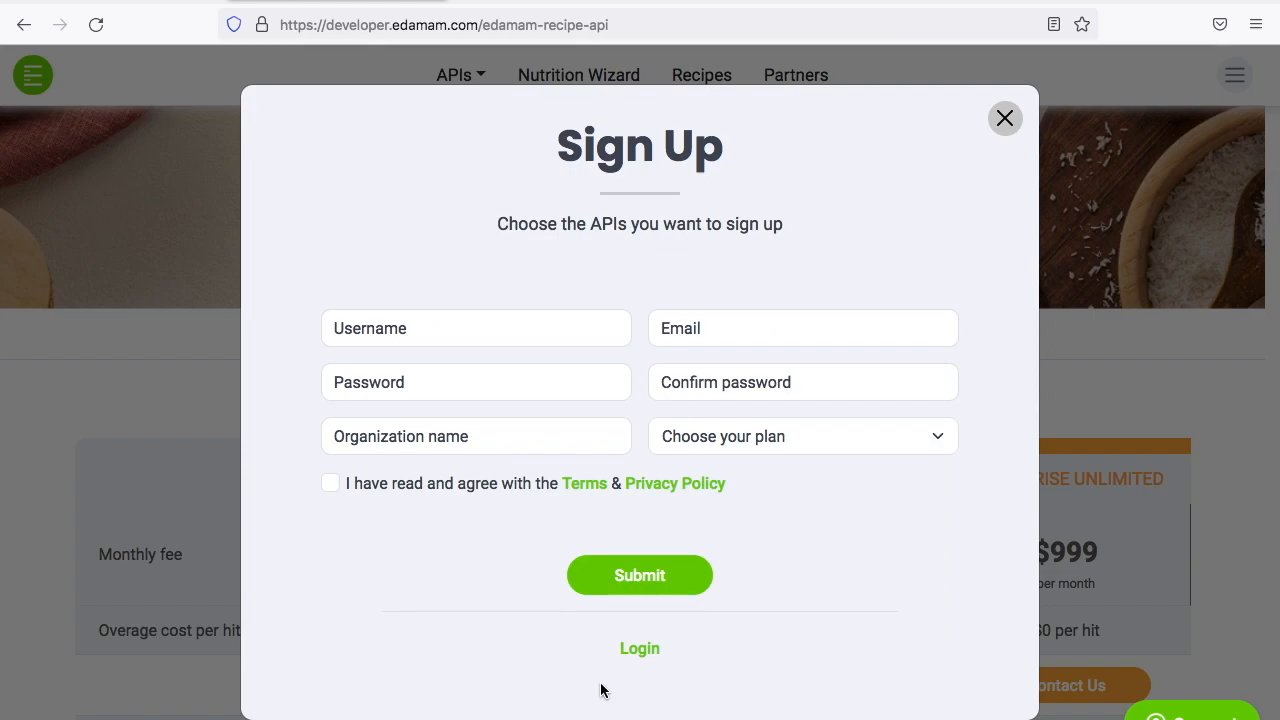
mouse_move(1004, 120)
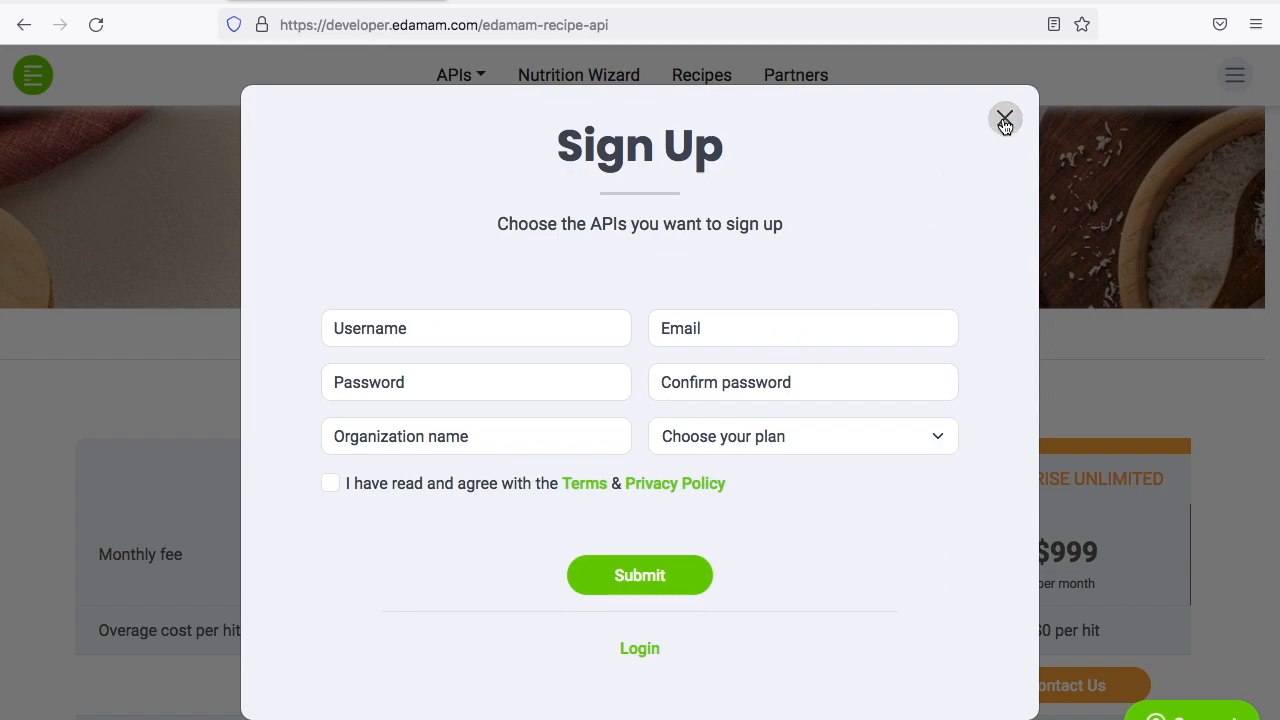
Close the Edamam sign-up form and log in to the ReciFilter account.
click(1004, 118)
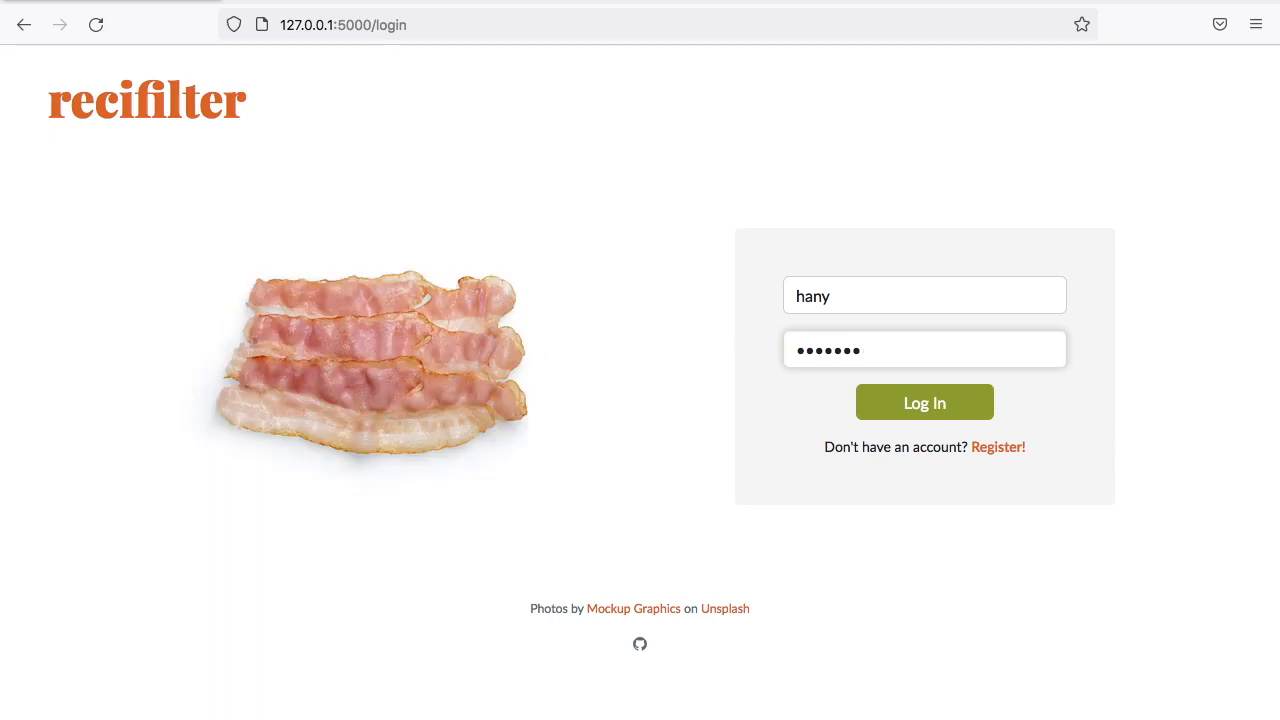
click(924, 402)
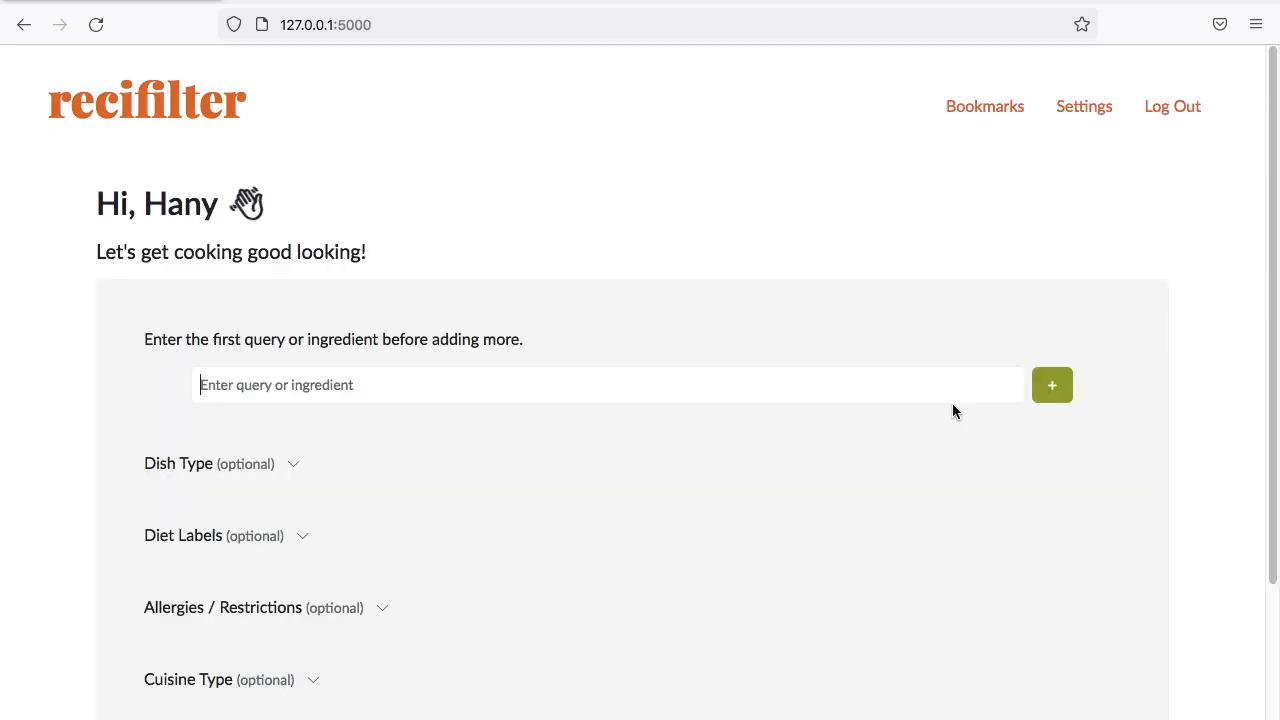
click(984, 106)
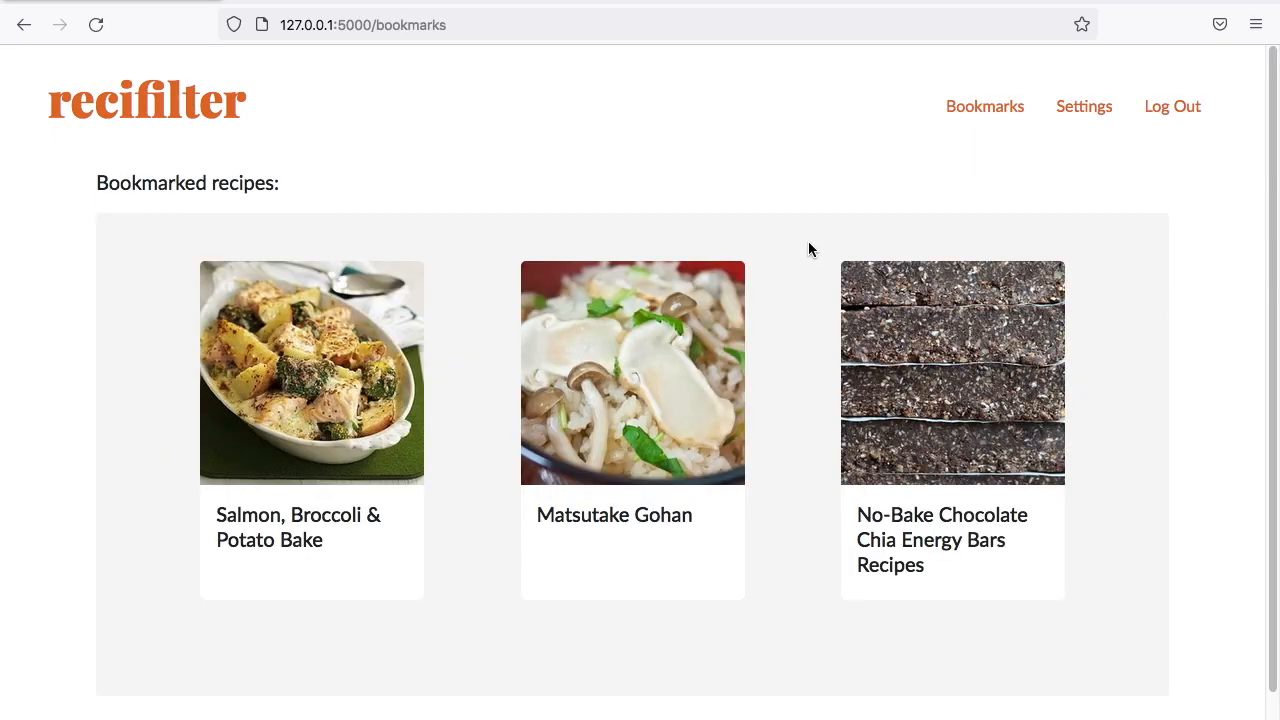
mouse_move(1084, 108)
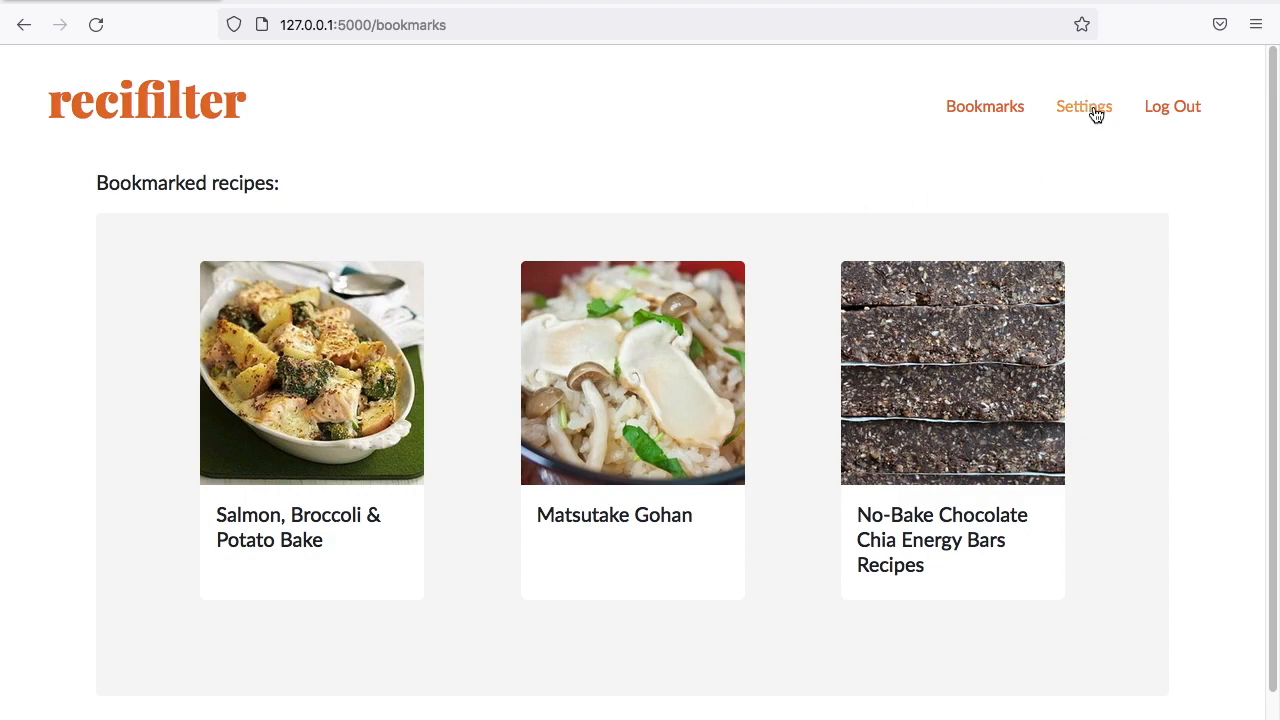
click(1084, 106)
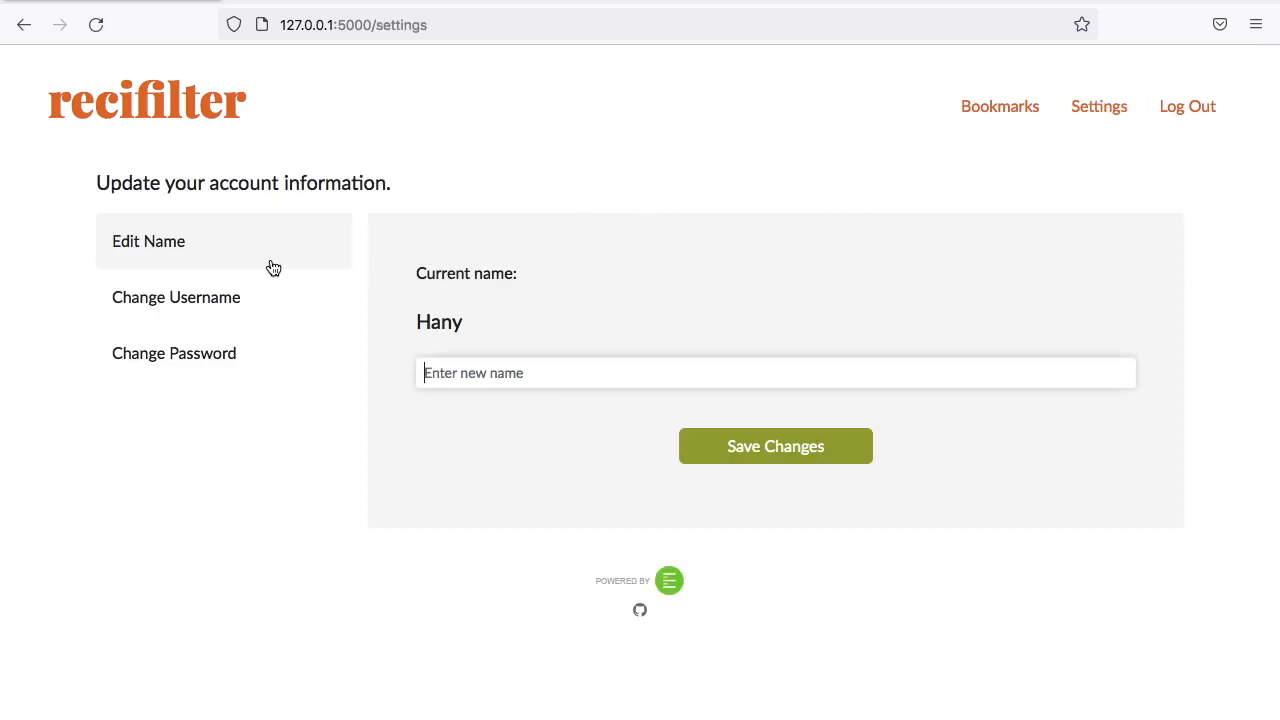
click(176, 296)
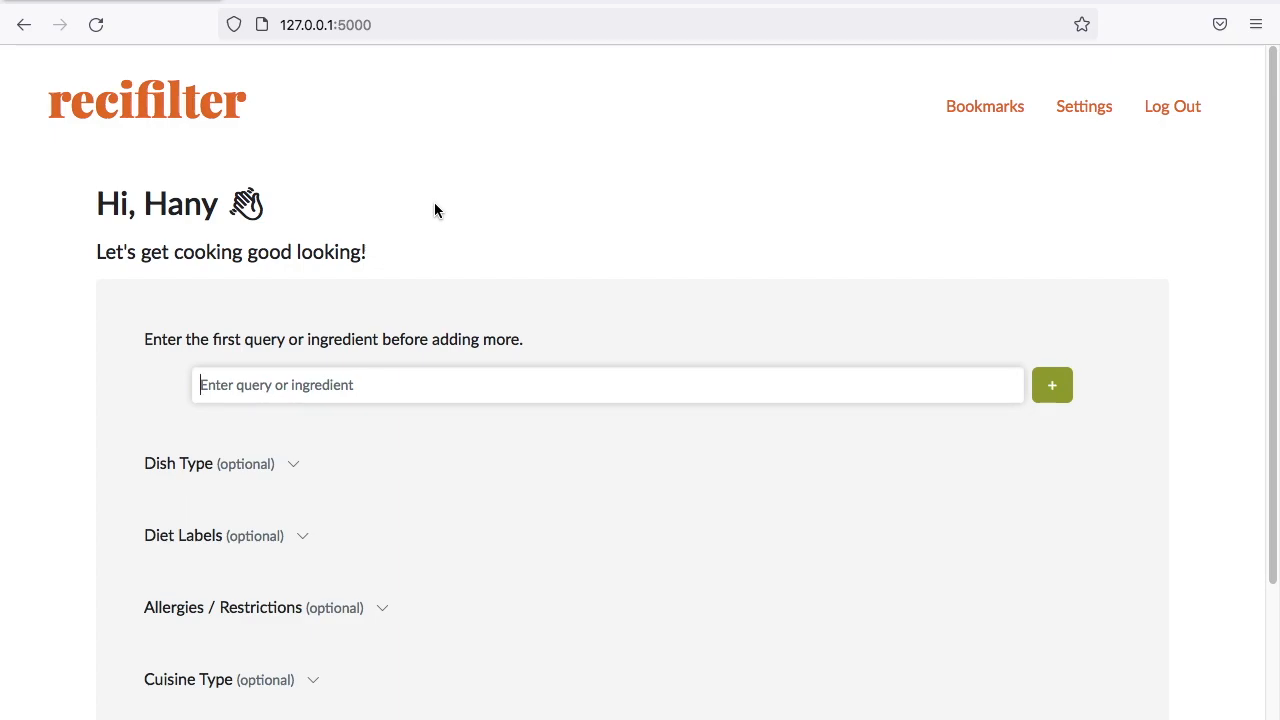
Search 'toamto' and cheese limited to main course and vegetarian diet, then show recipes.
text(toamto)
text(cheese)
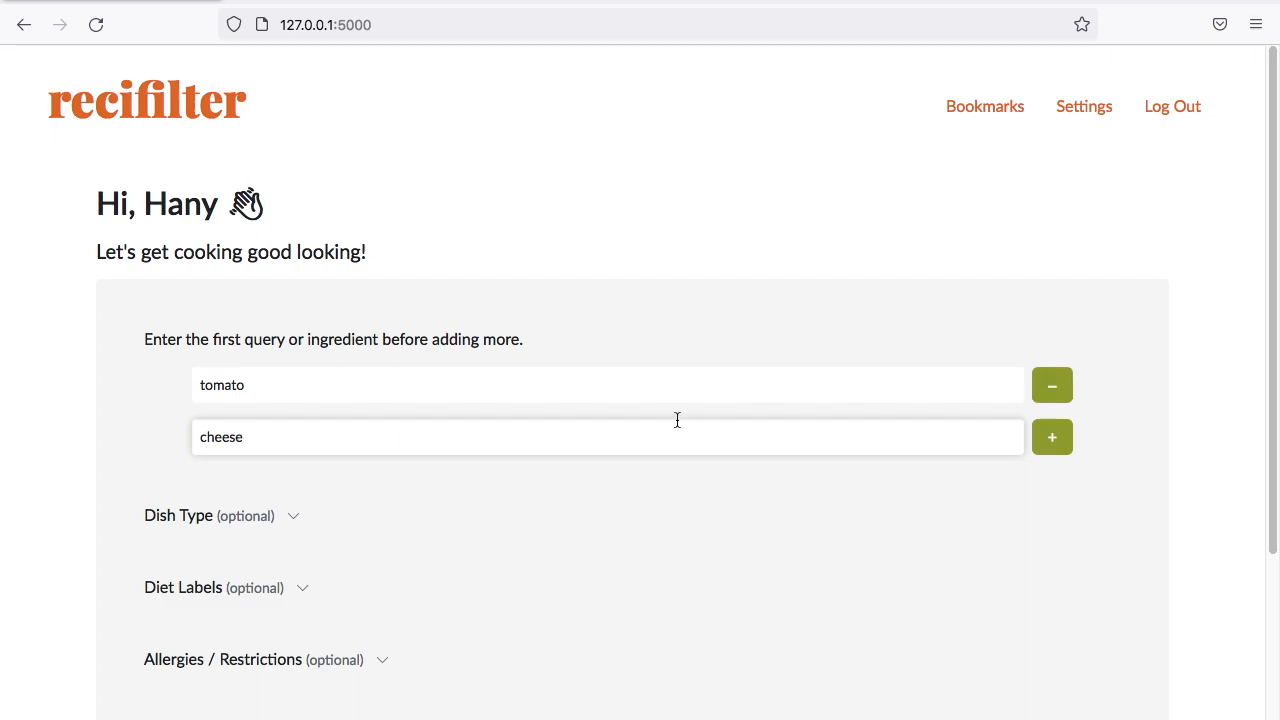
click(178, 516)
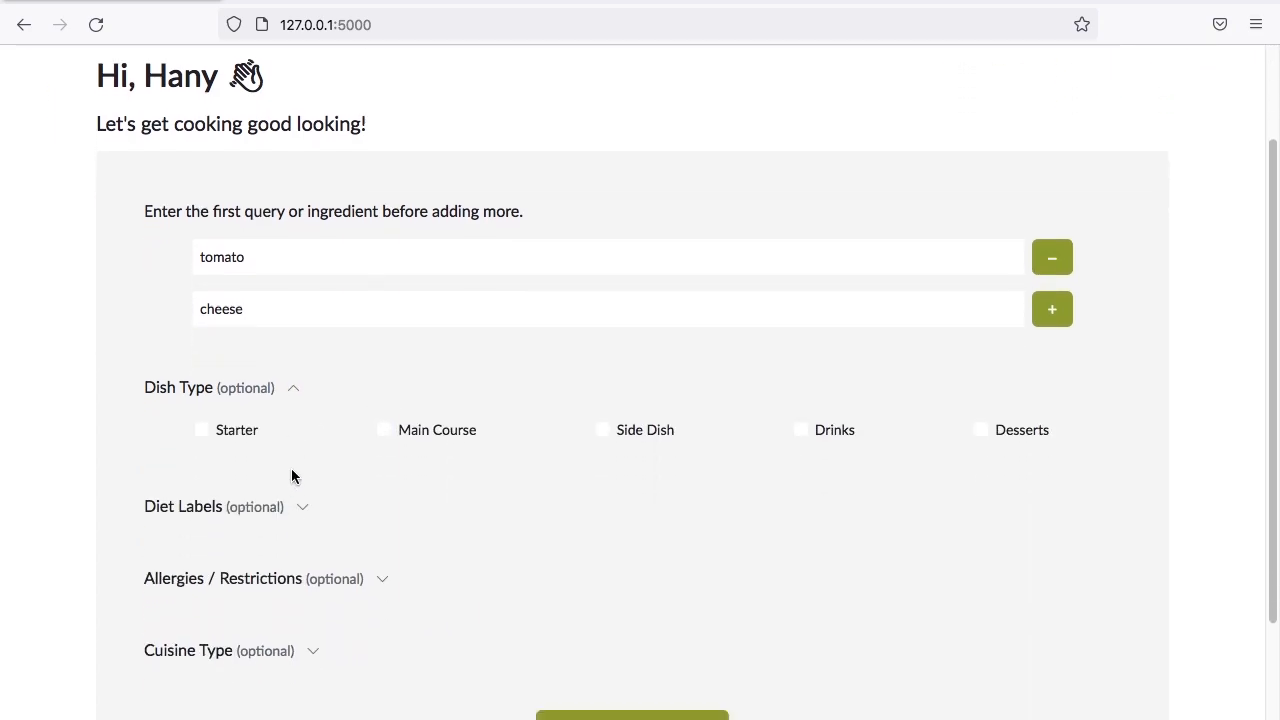
click(384, 428)
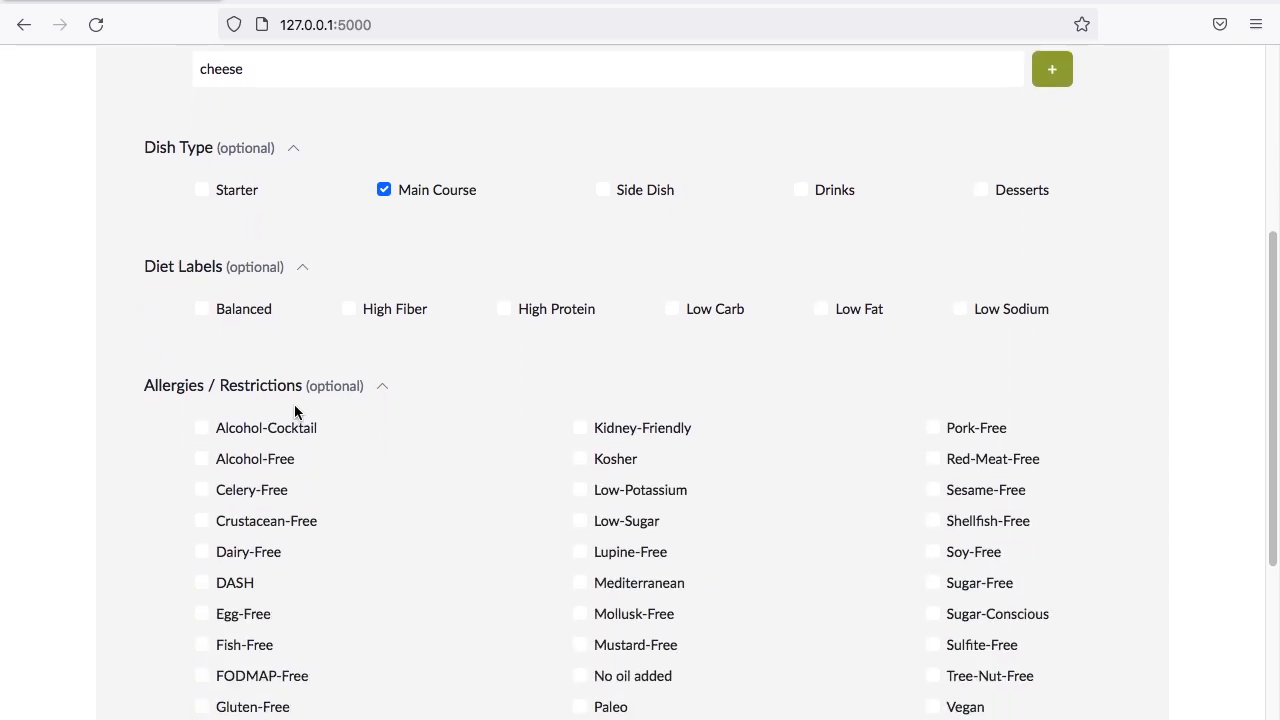
click(202, 362)
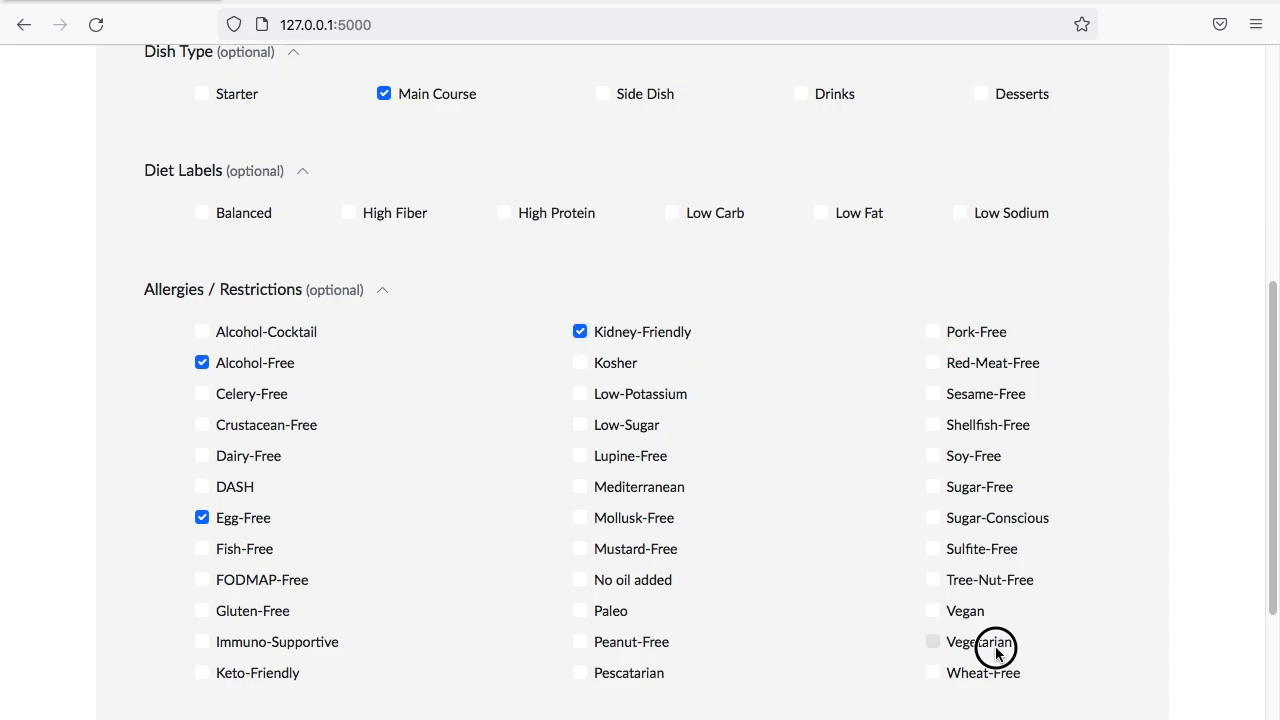
click(932, 640)
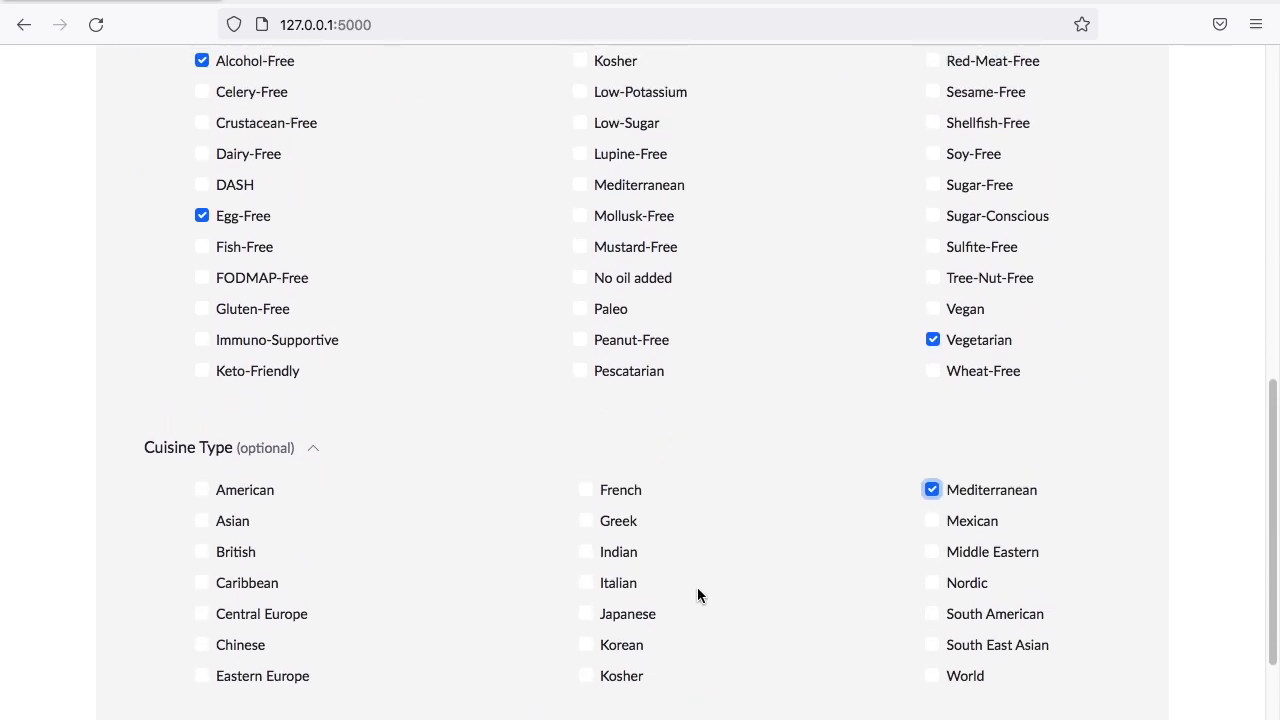
scroll(down, 3)
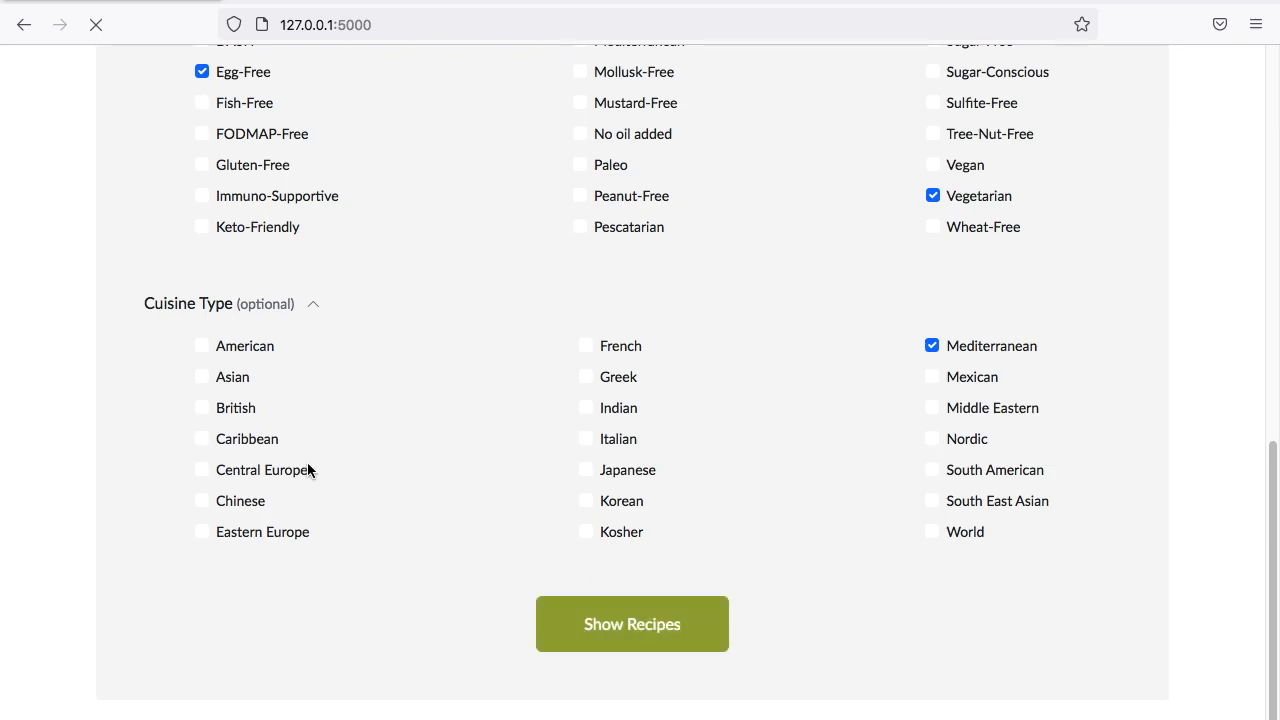
click(632, 624)
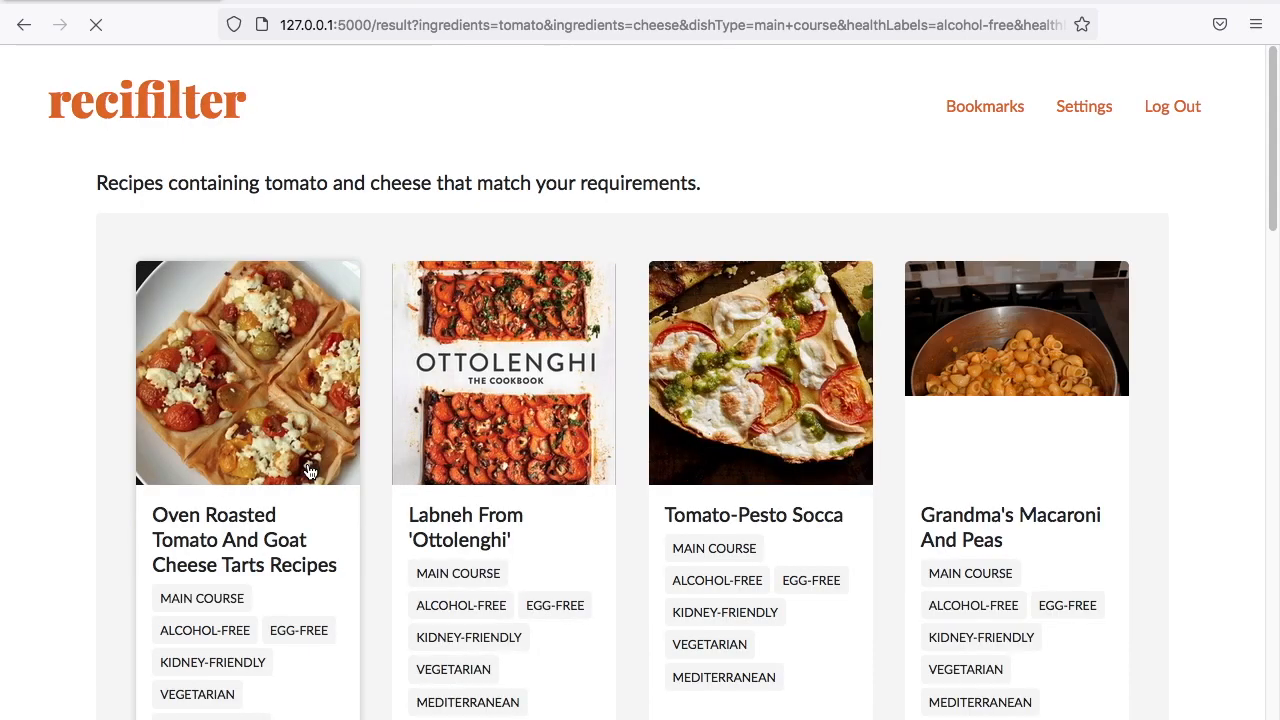
scroll(down, 3)
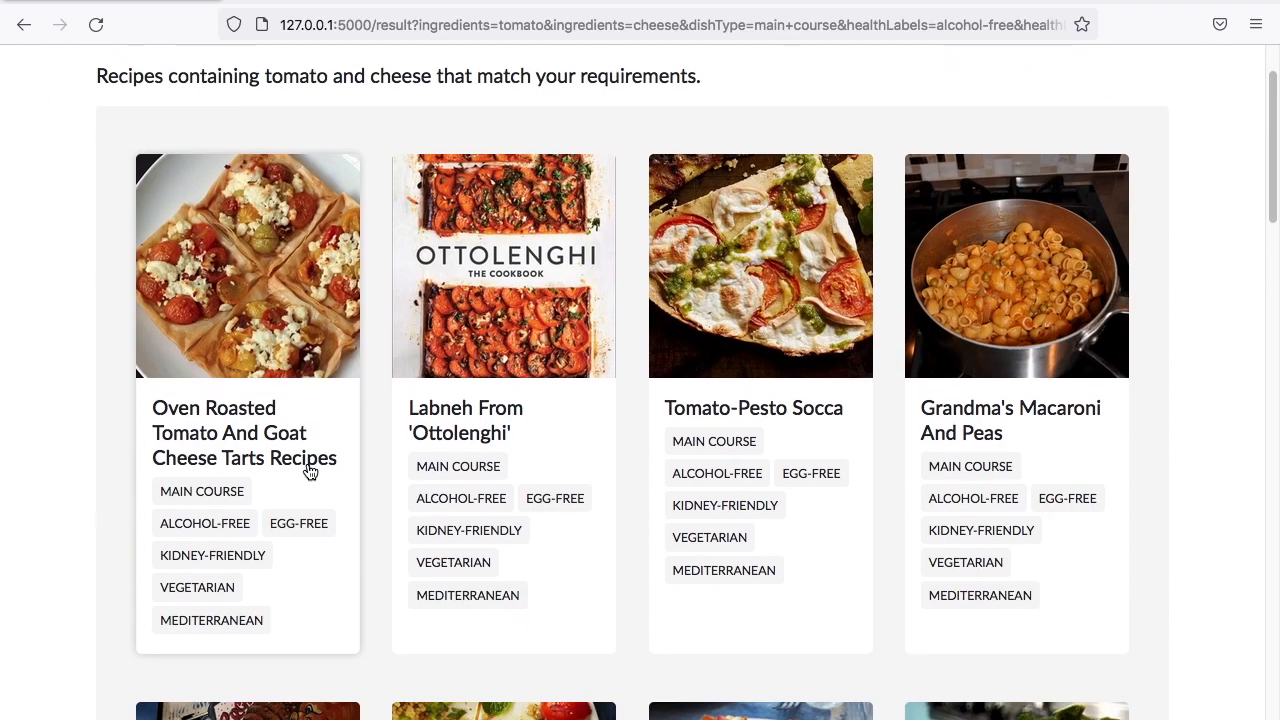
scroll(down, 3)
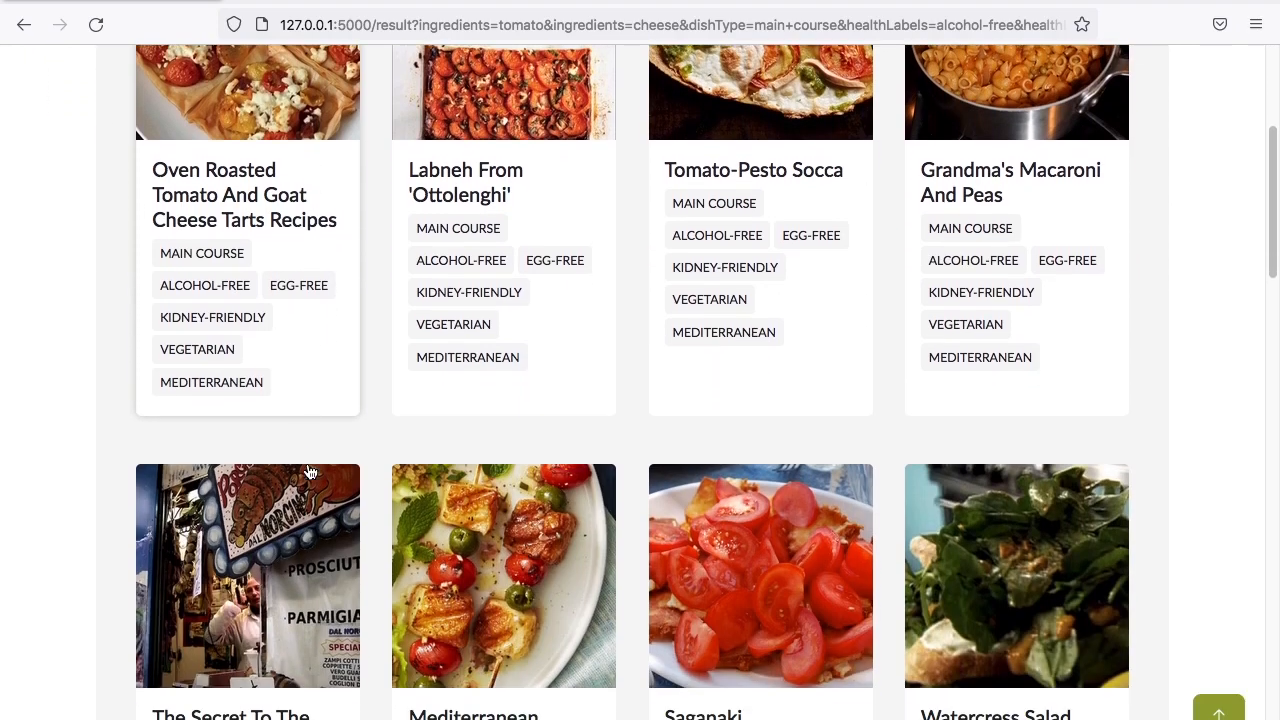
scroll(down, 3)
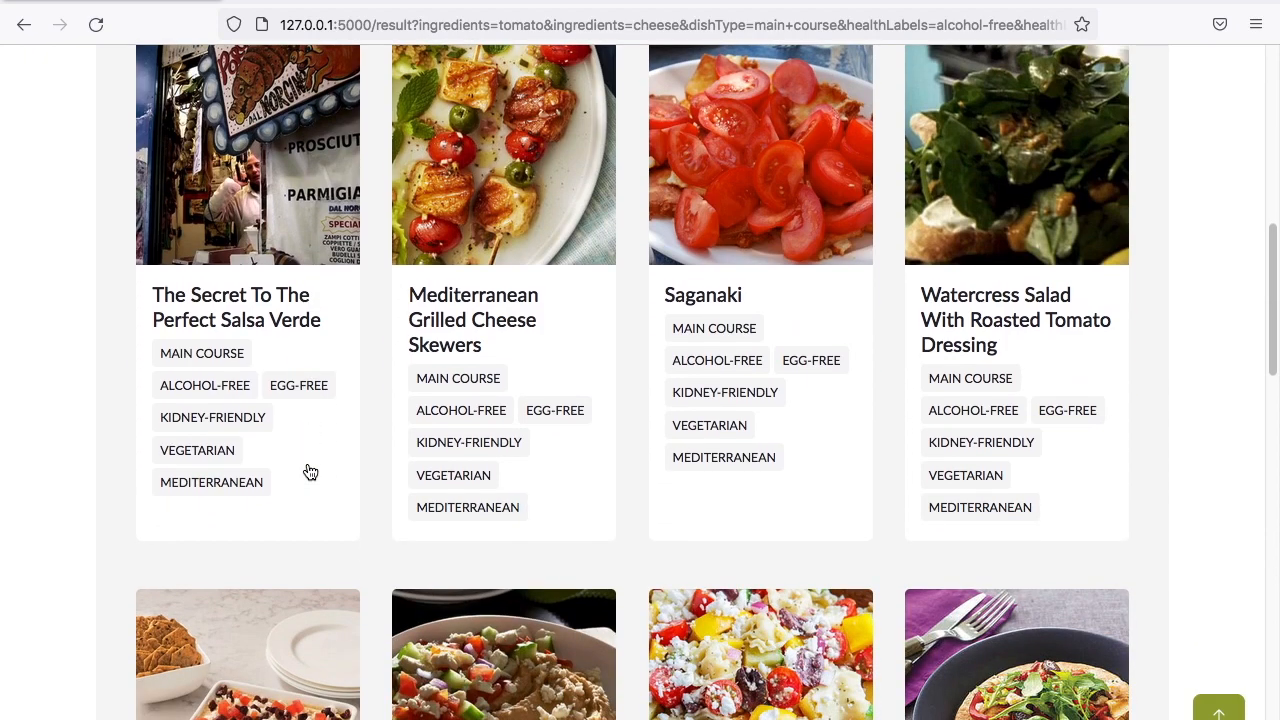
scroll(down, 3)
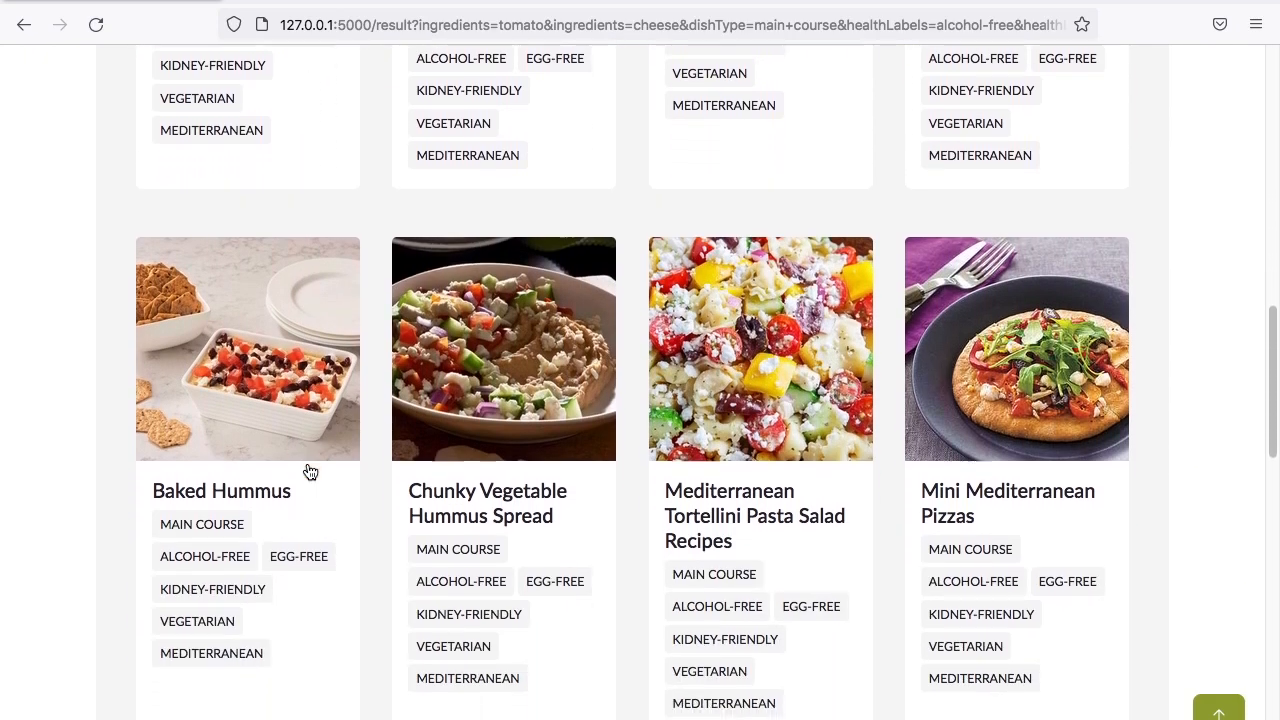
scroll(down, 3)
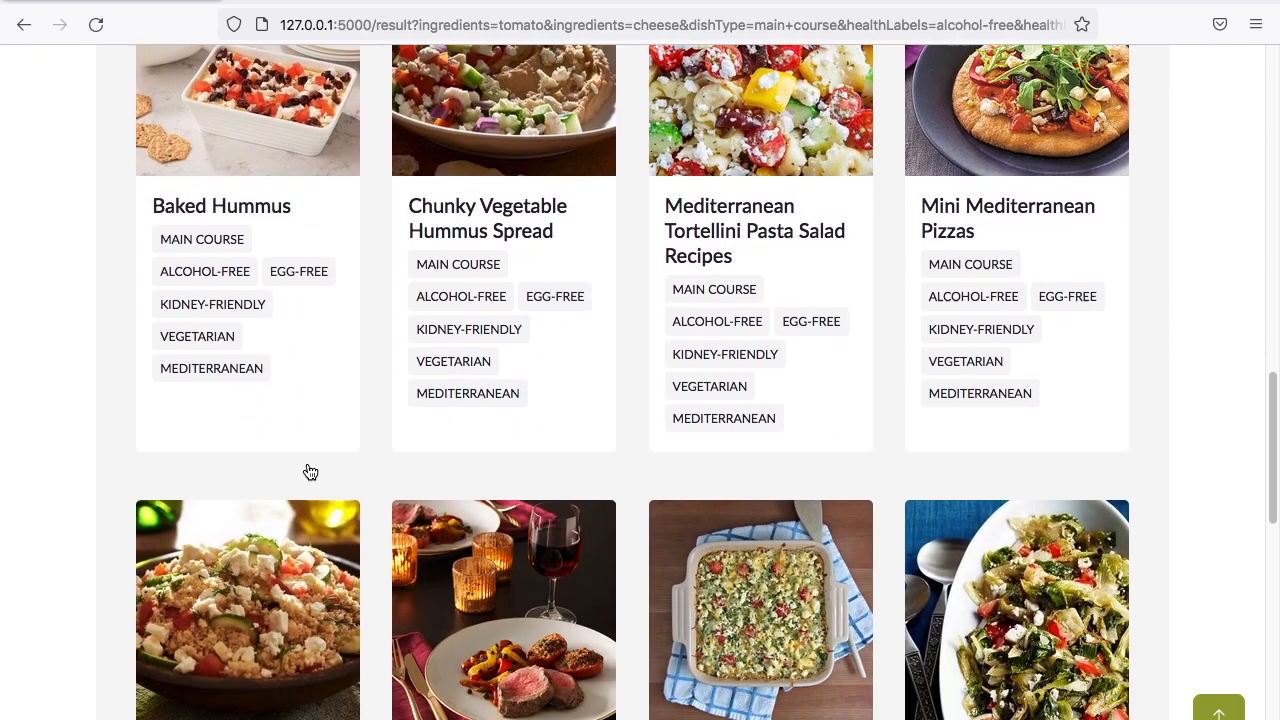
scroll(down, 3)
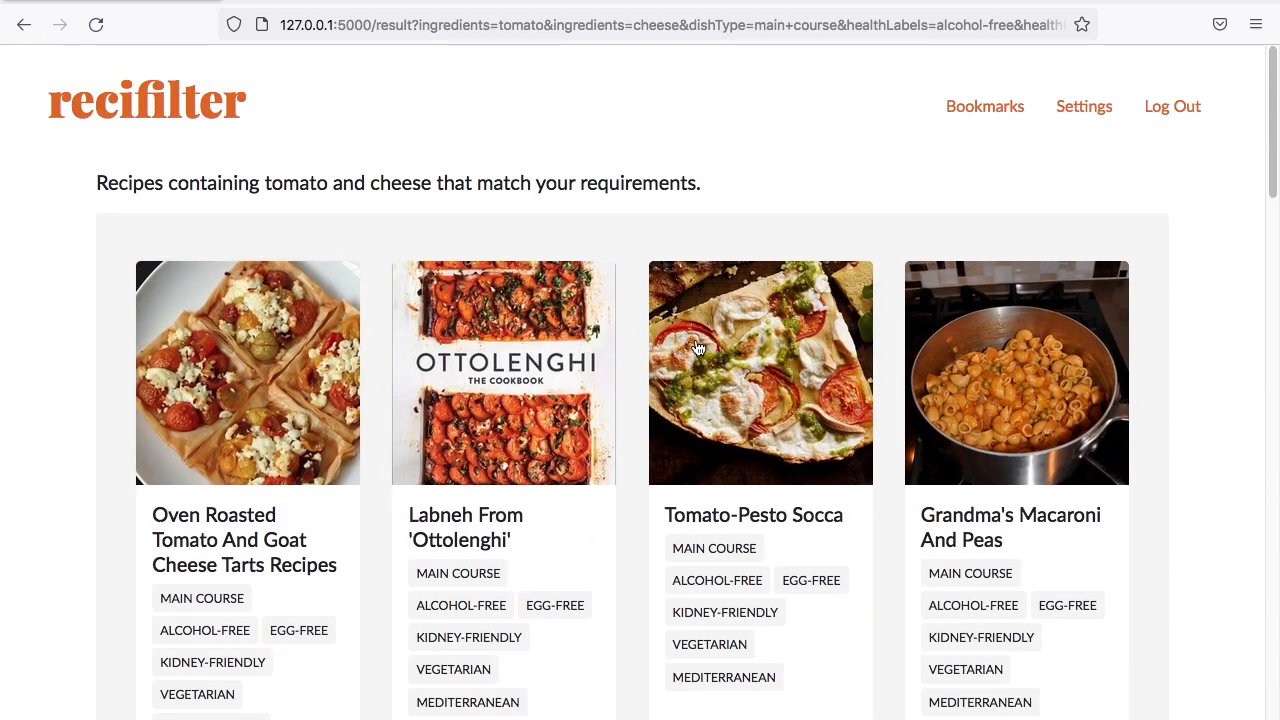
View Tomato-Pesto Socca's details and tags, then bookmark it.
click(760, 372)
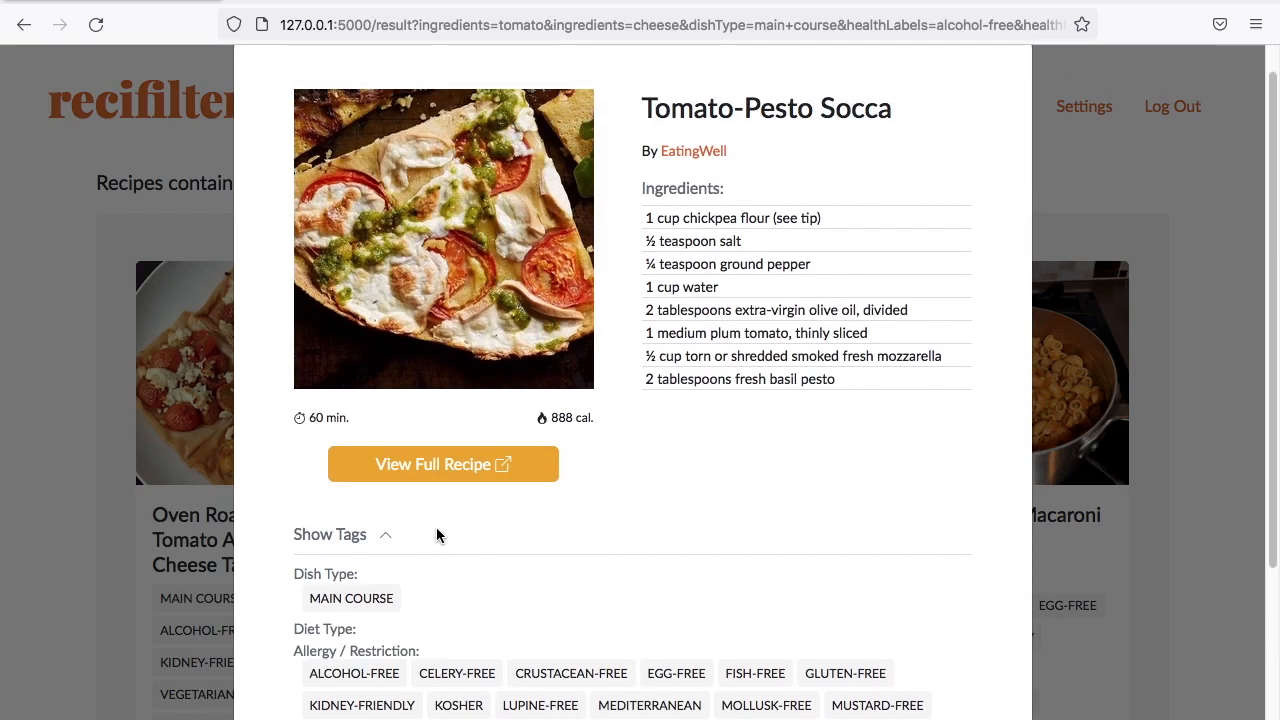
click(444, 464)
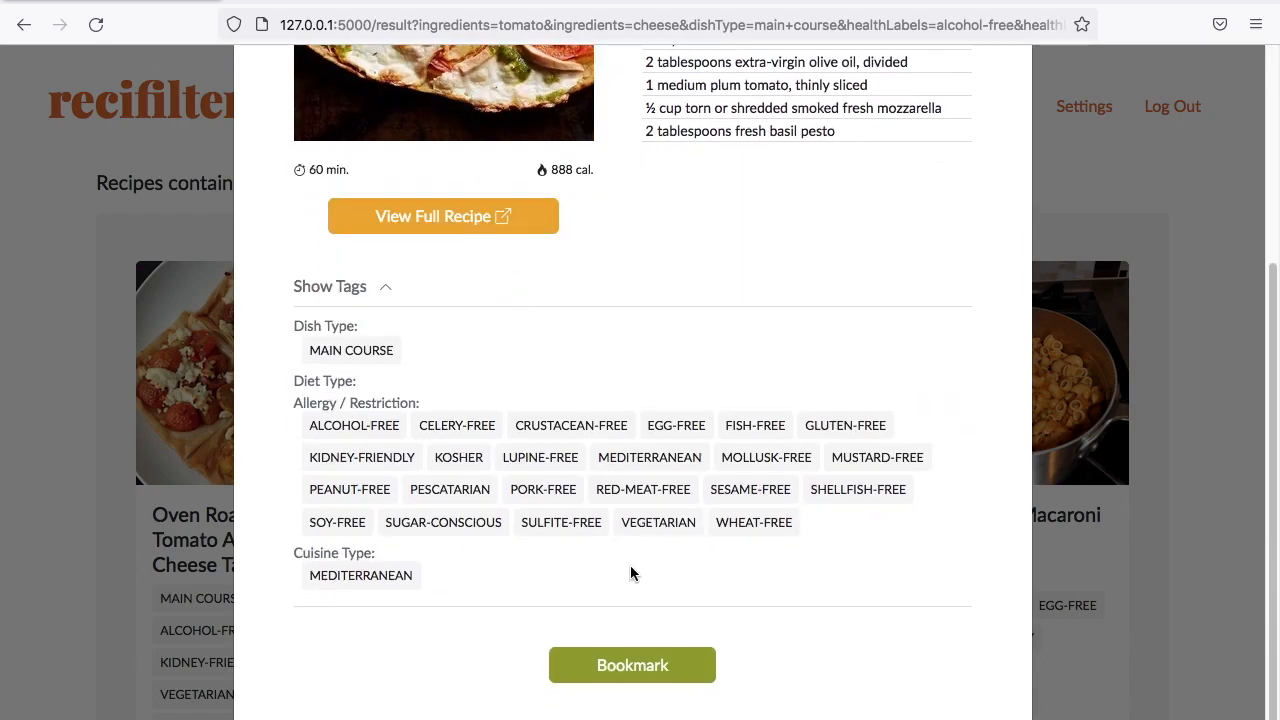
click(632, 664)
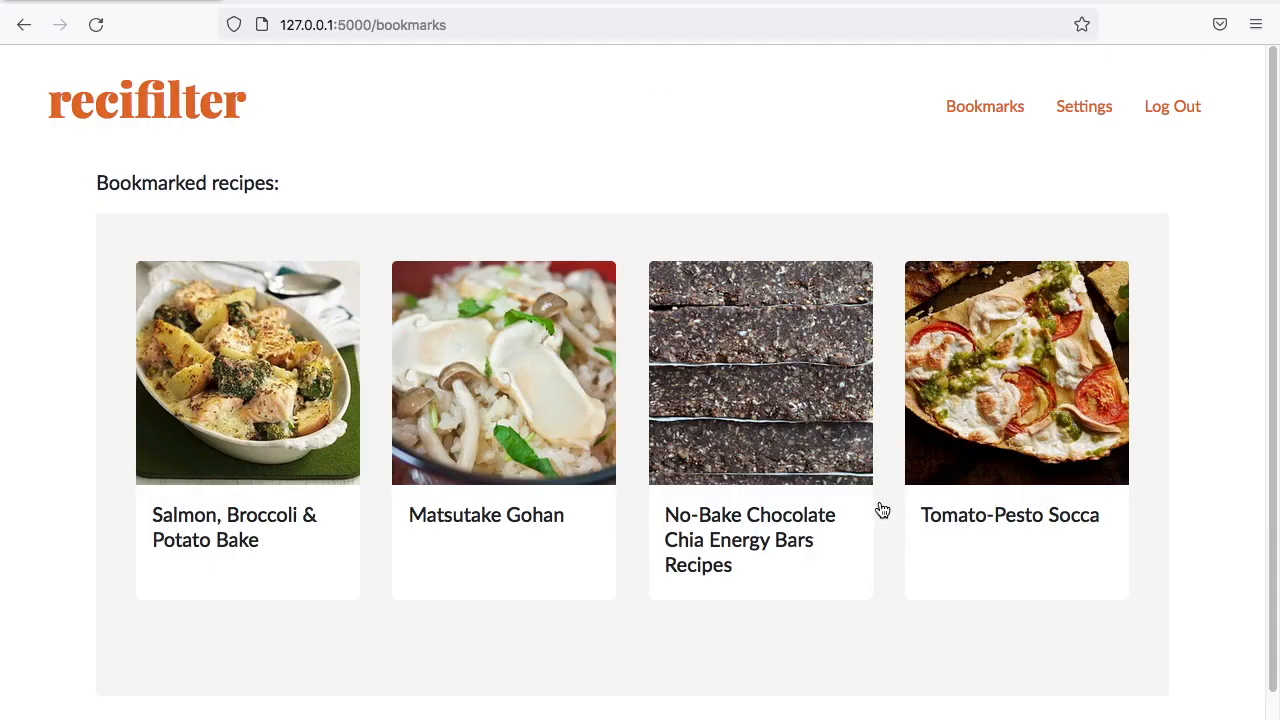
mouse_move(1036, 408)
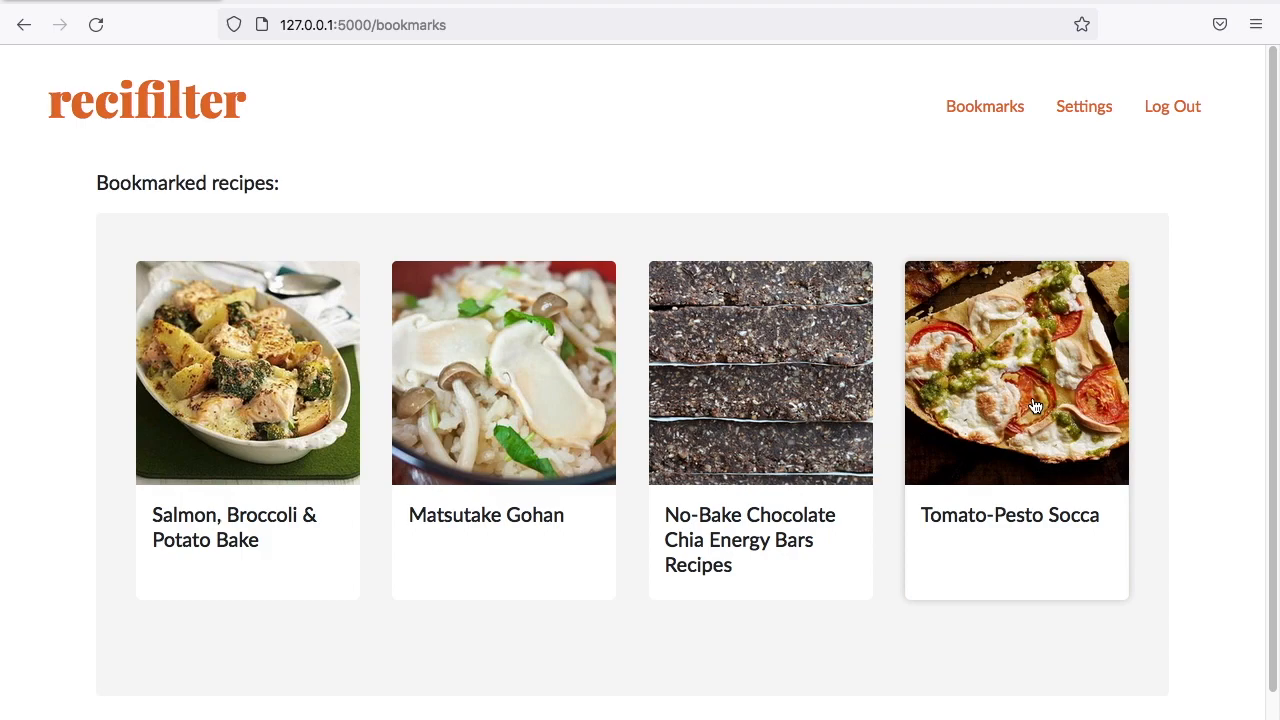
Remove Tomato-Pesto Socca from the bookmarks and go to account settings.
click(1016, 372)
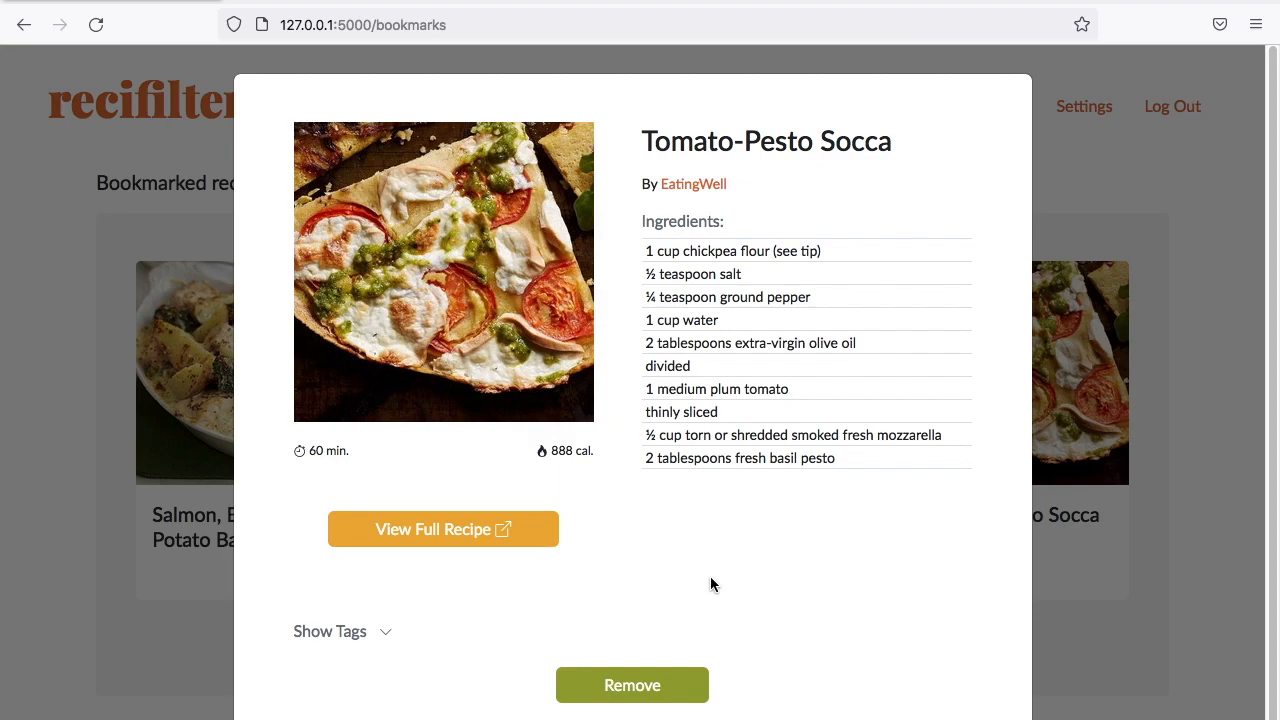
mouse_move(824, 628)
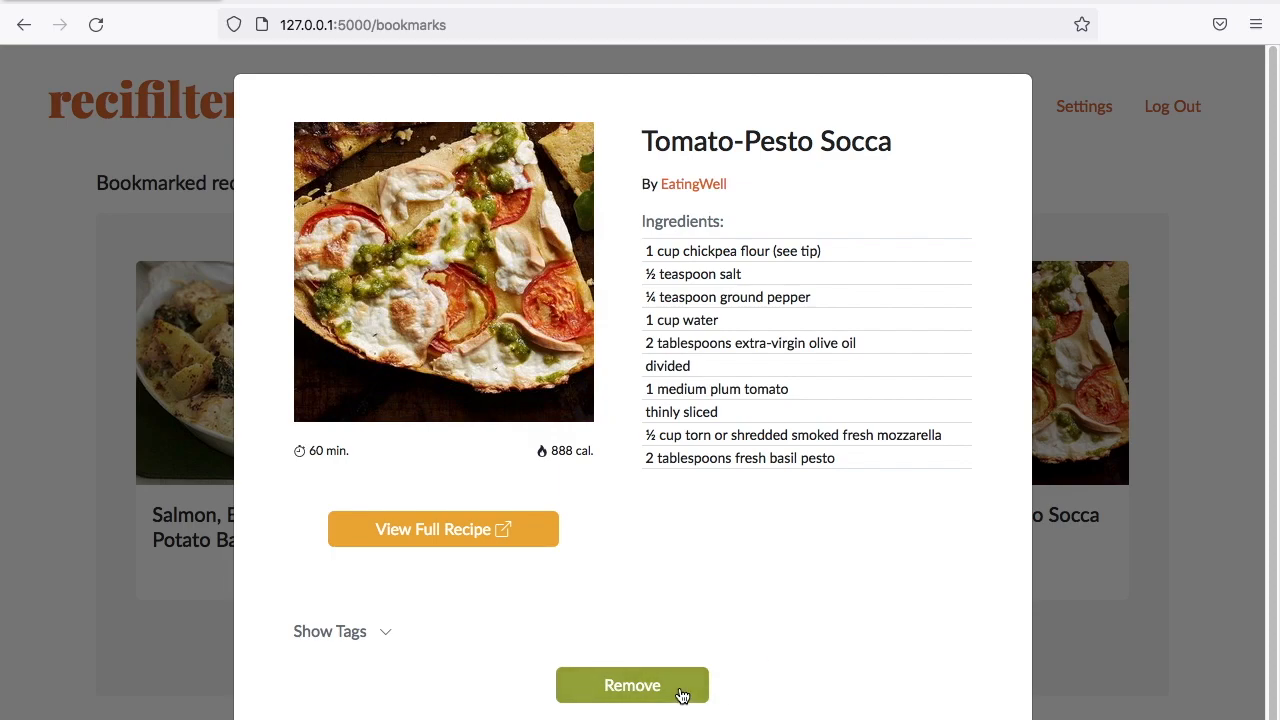
click(632, 684)
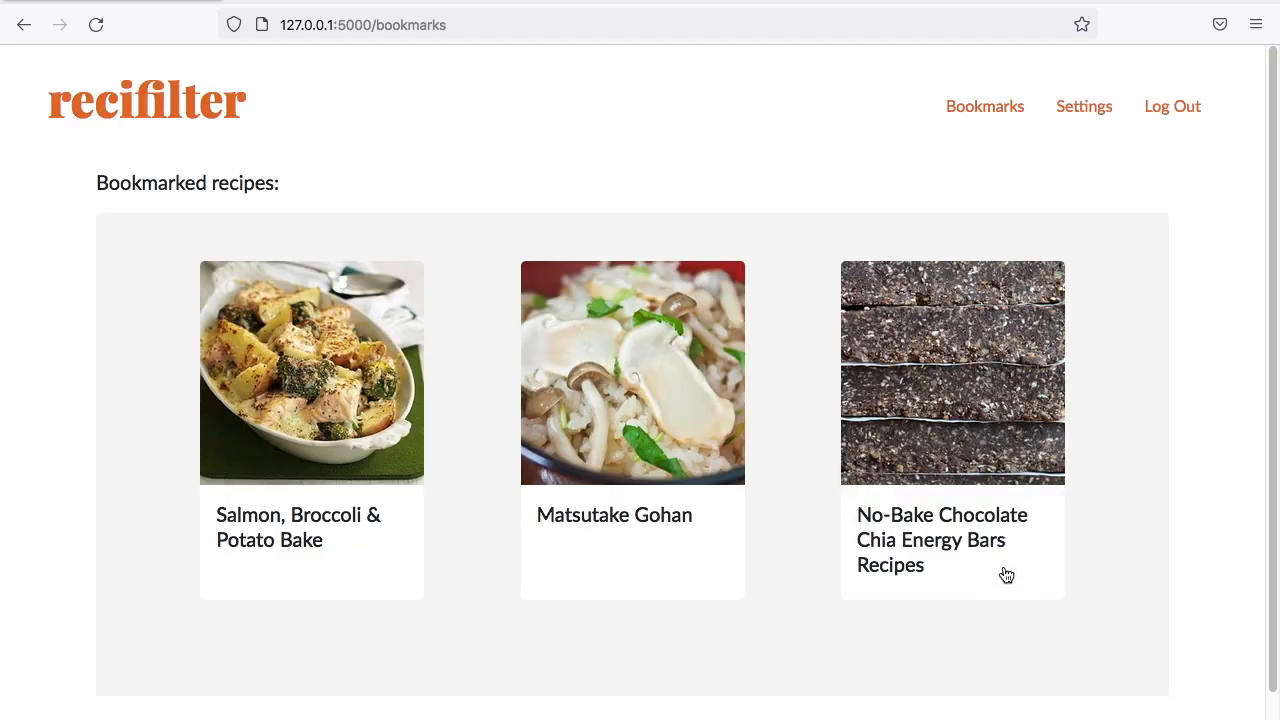
click(1084, 106)
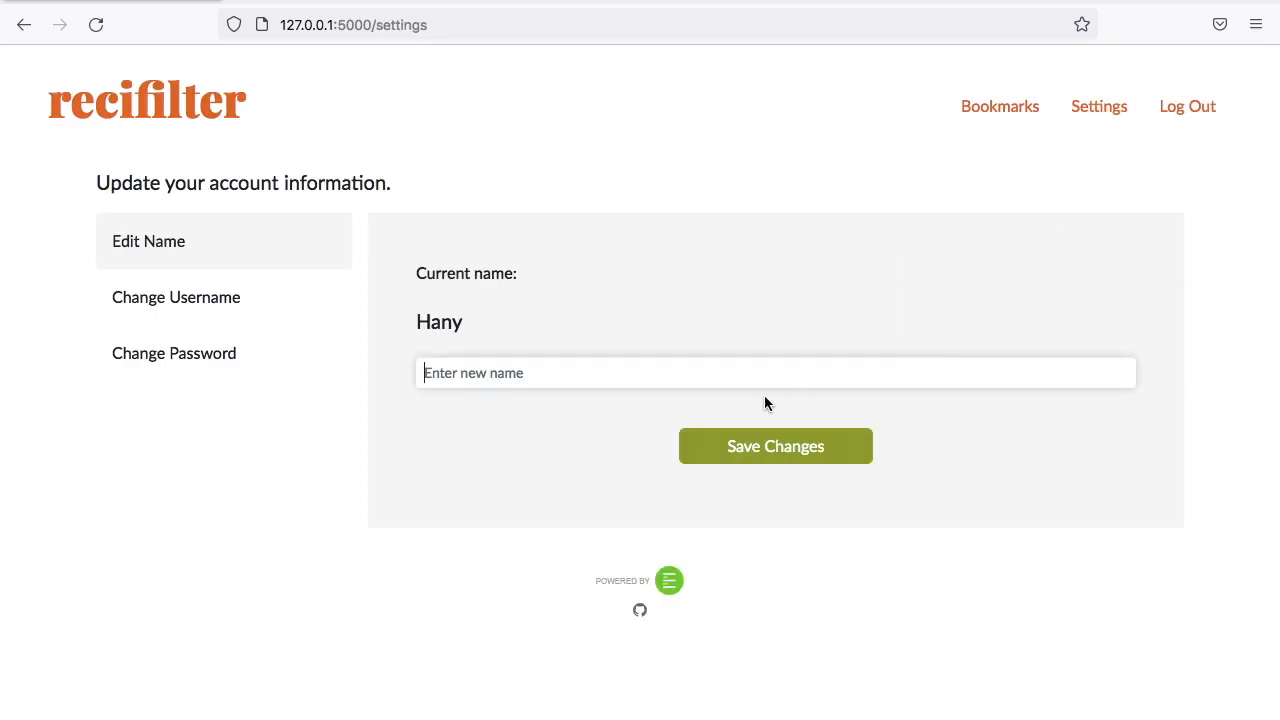
Change the account name to 'ahskdgald', save it, and confirm the home greeting shows it.
text(ahskdgald)
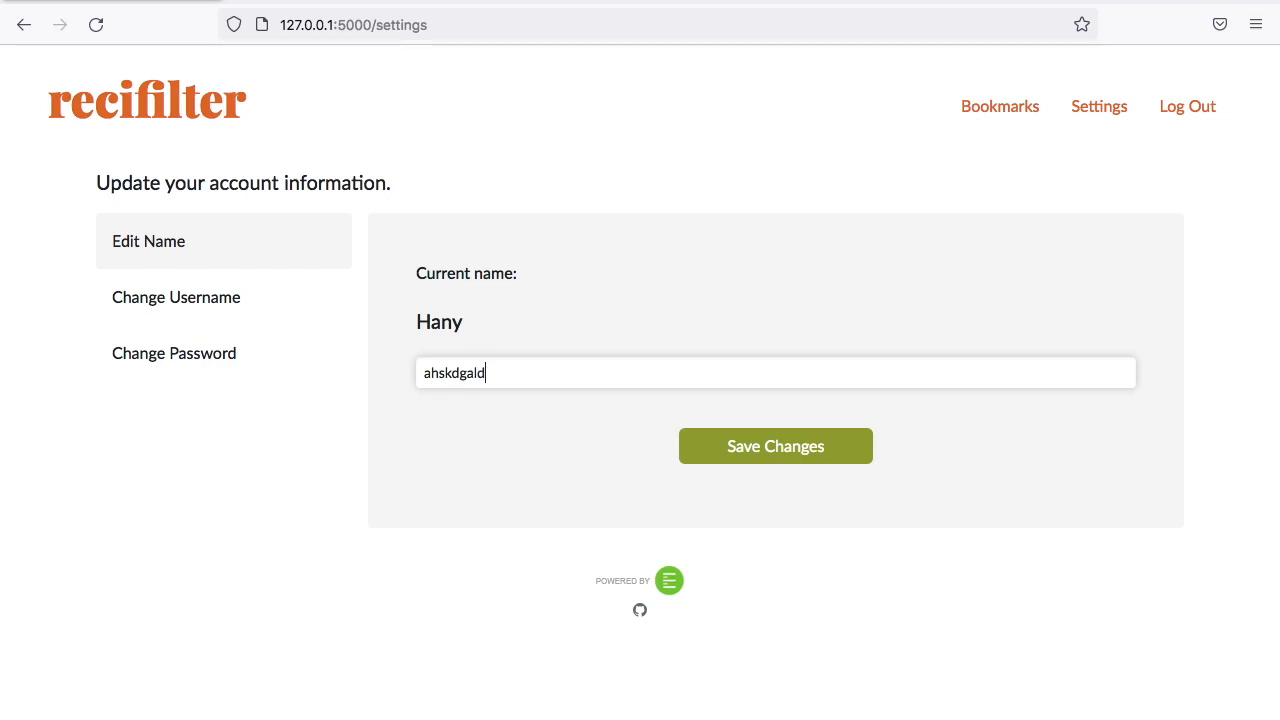
click(776, 446)
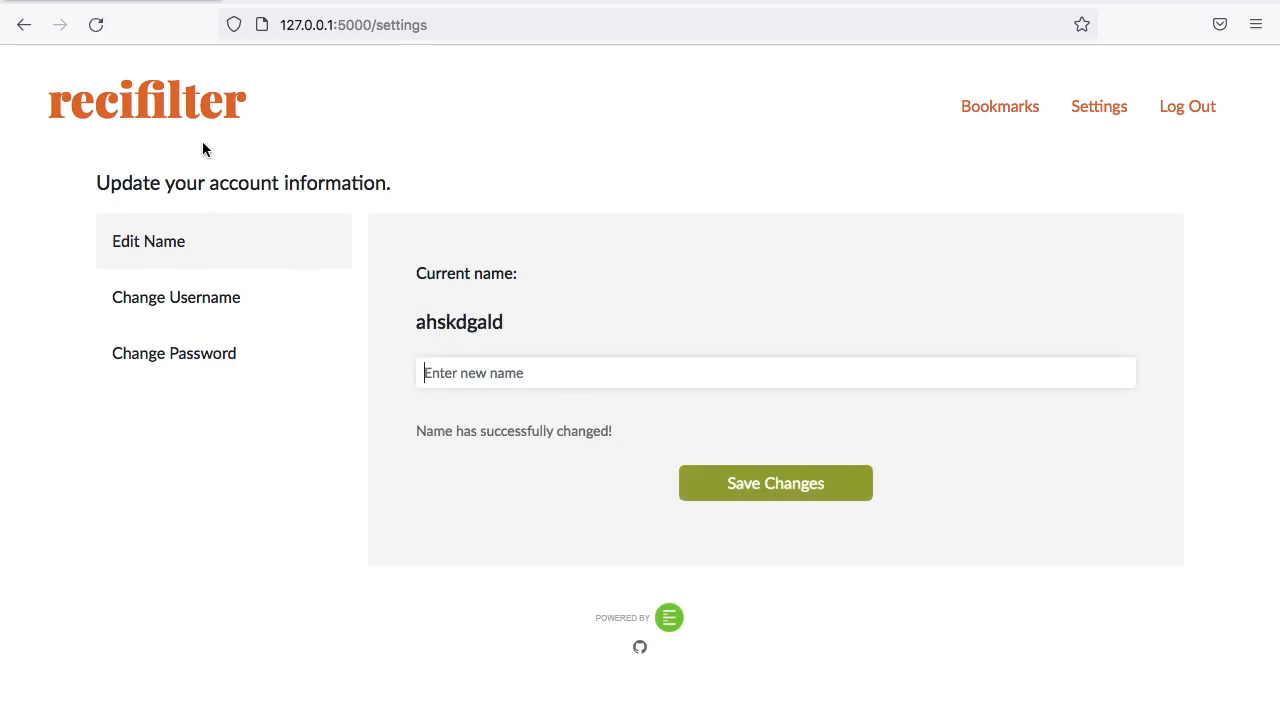
click(146, 100)
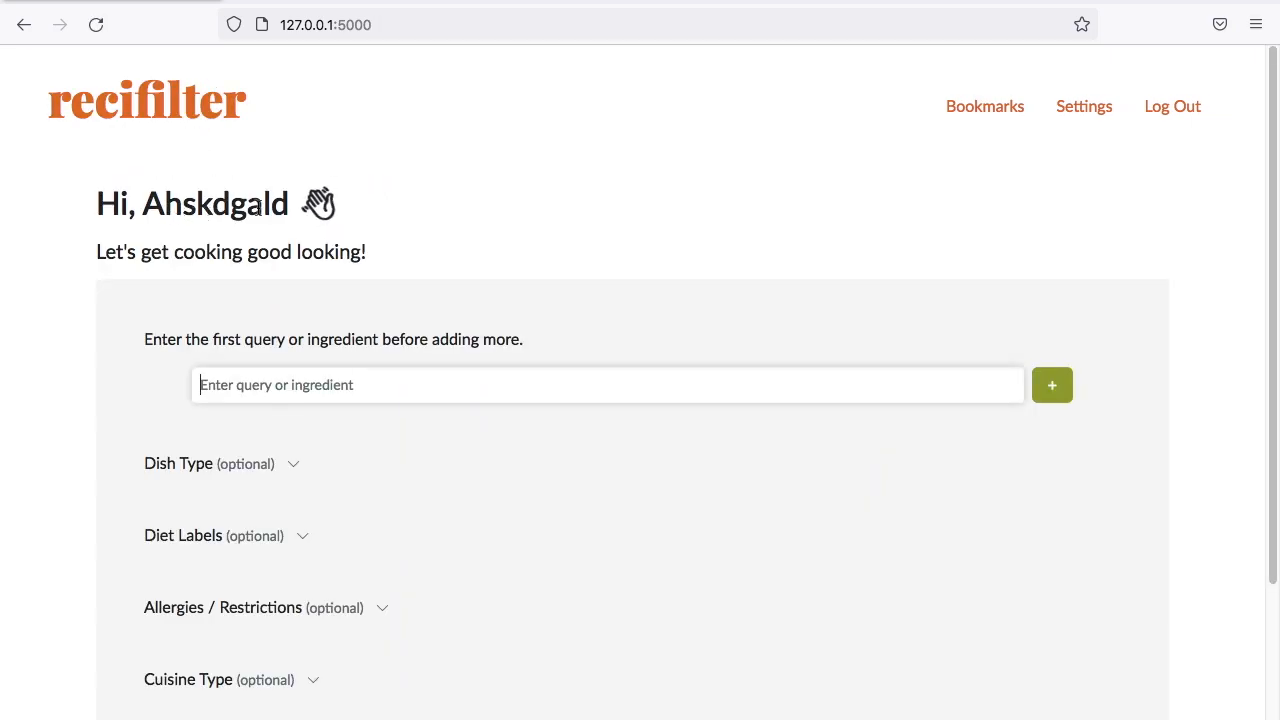
click(1084, 106)
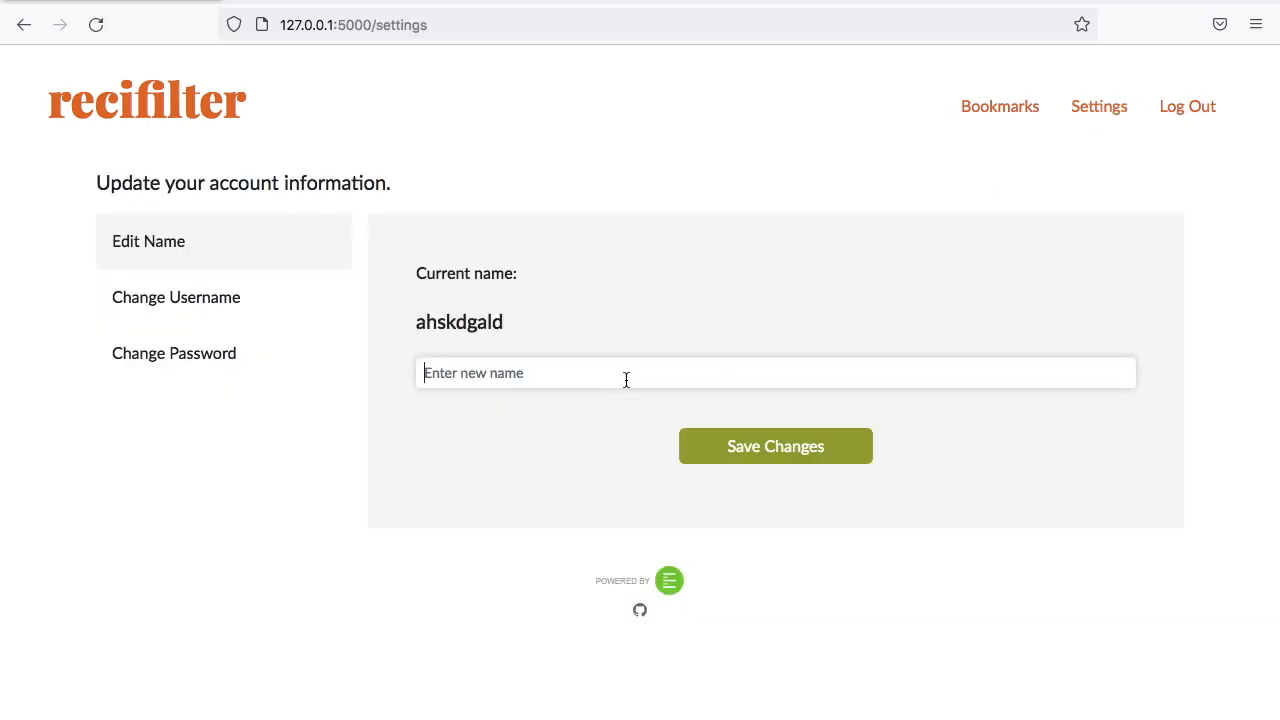
mouse_move(270, 300)
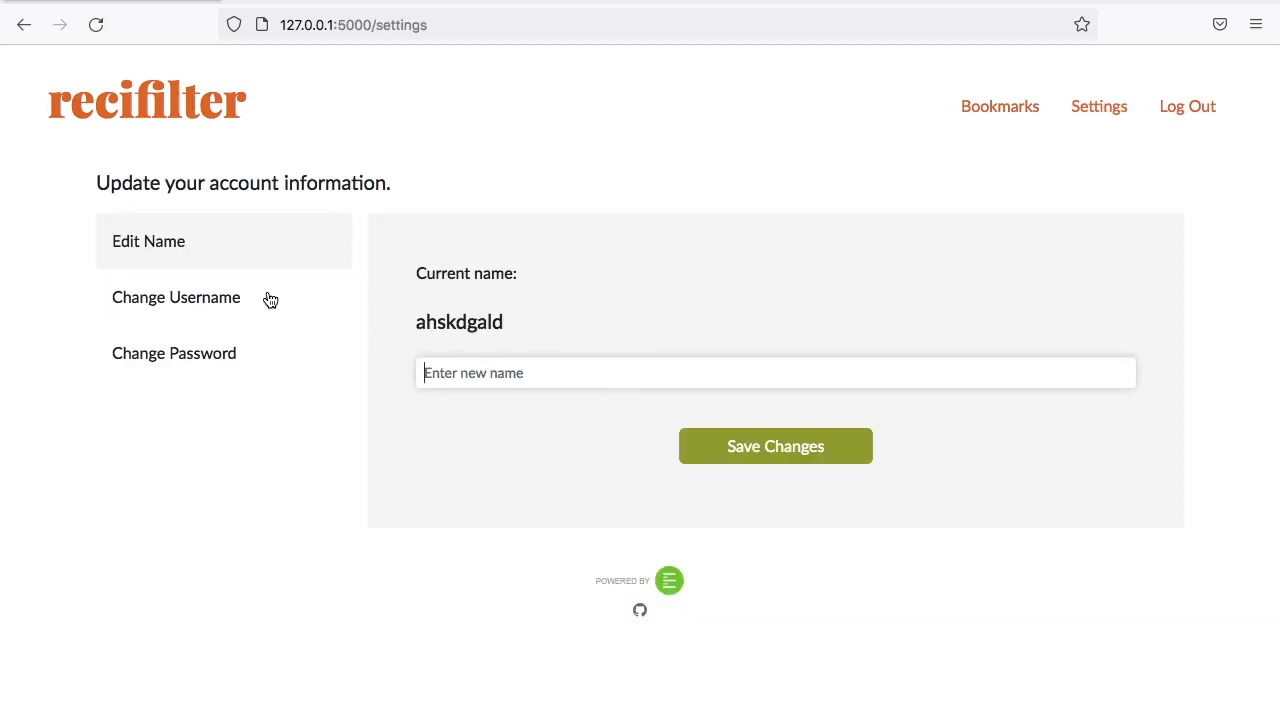
Submit an empty username change (rejected), then log out of the account.
click(176, 296)
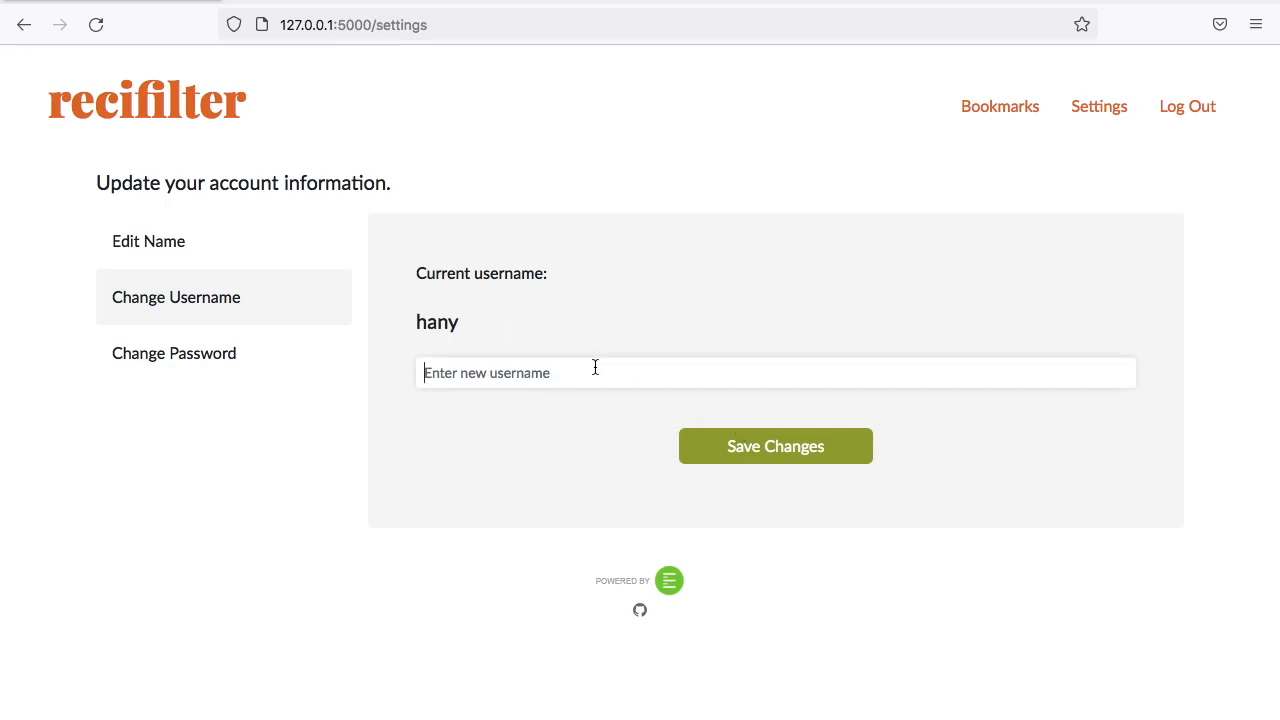
click(776, 446)
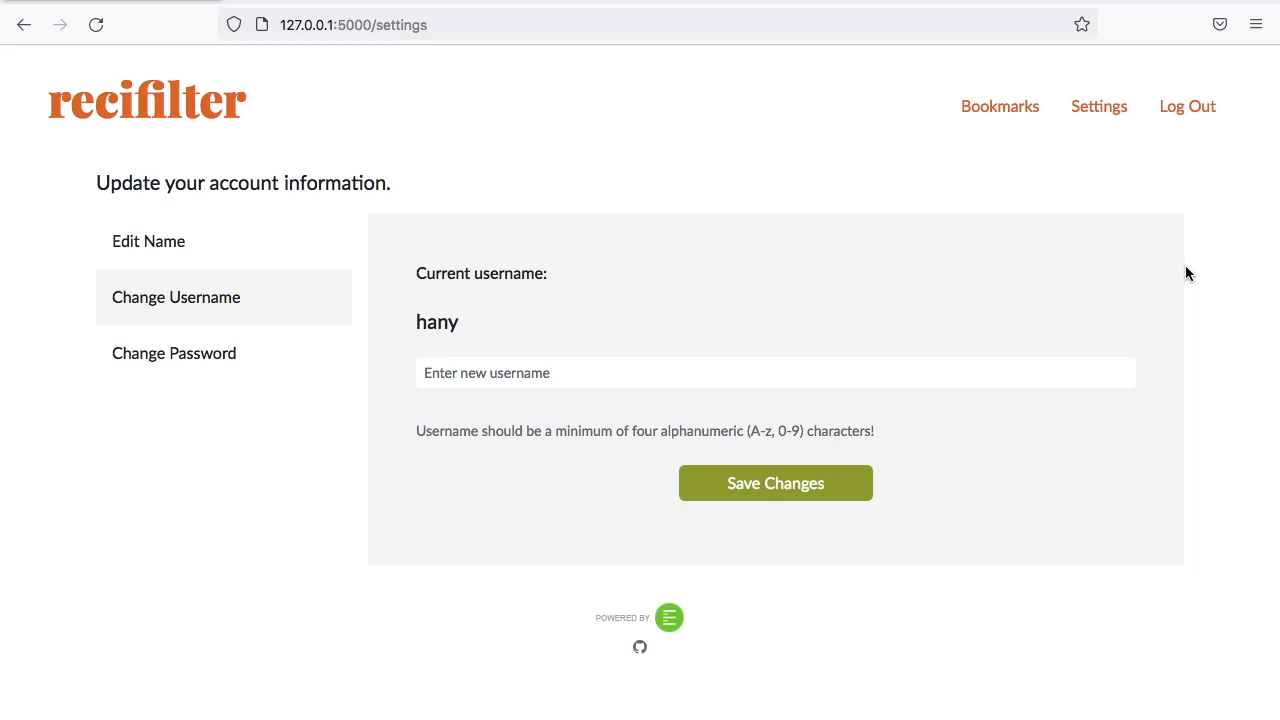
click(1188, 106)
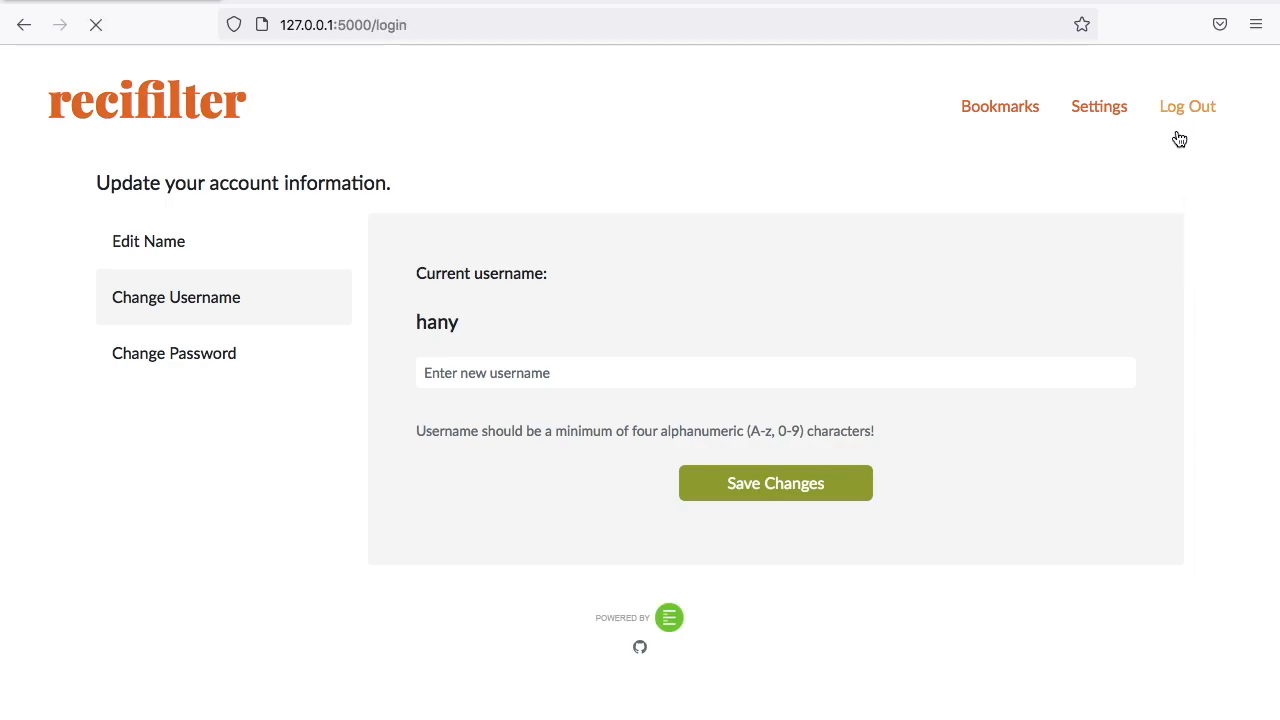
click(1188, 106)
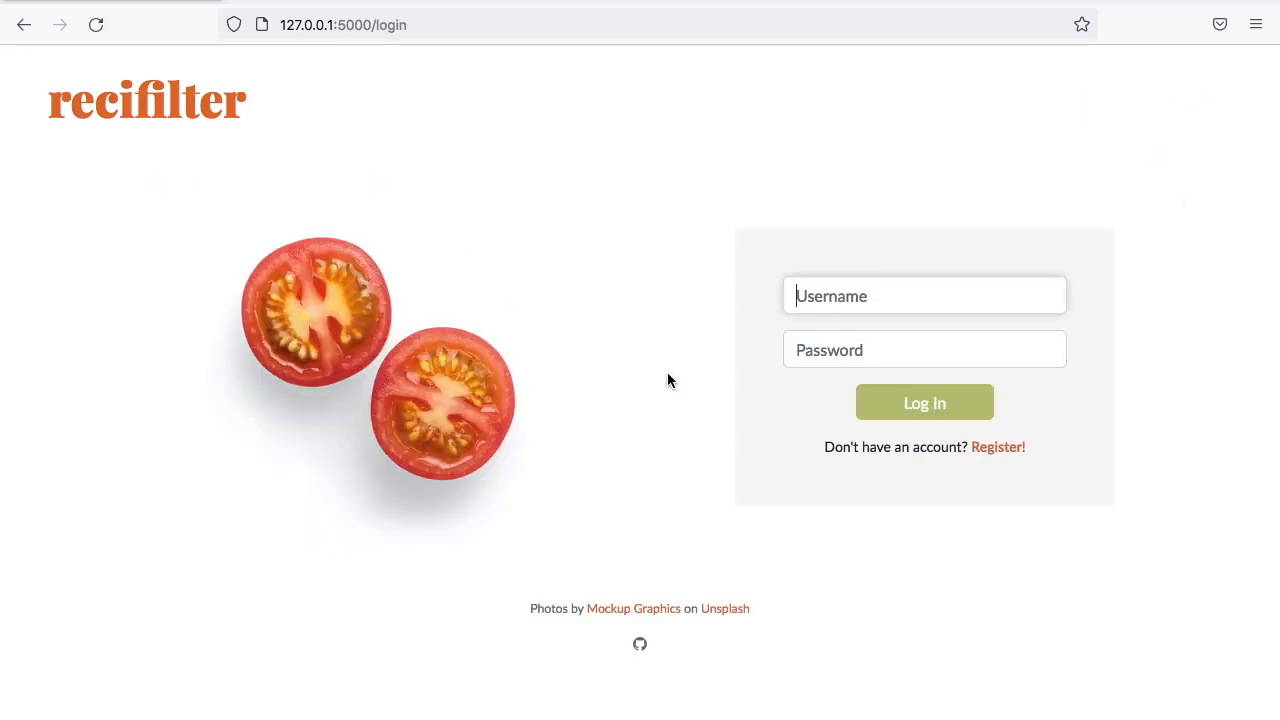